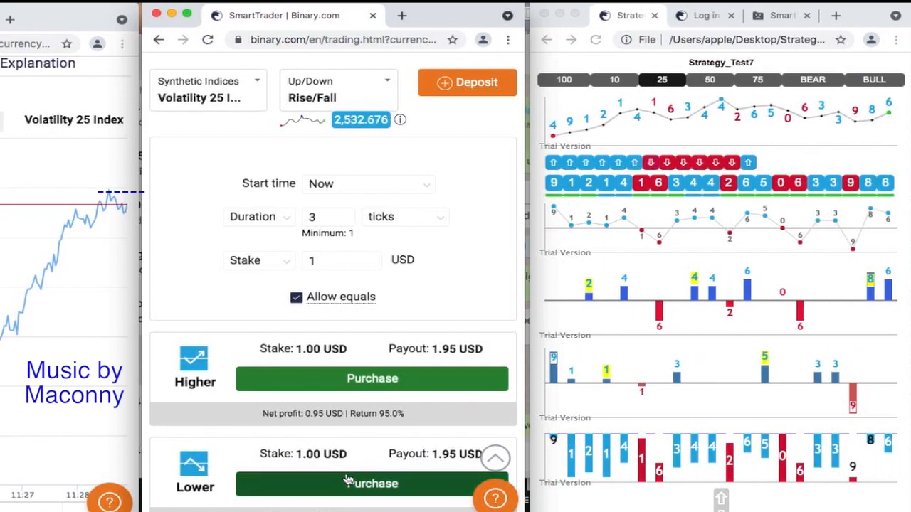
Buy a 1 USD three-tick Lower contract on Volatility 25, winning 0.95 USD, and dismiss the result
{"action": "left_click", "coordinate": [371, 484]}
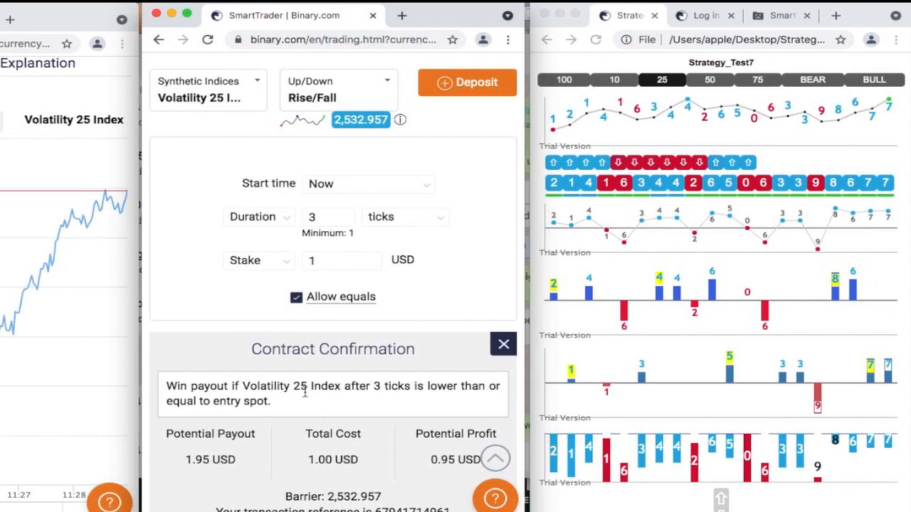
{"action": "scroll", "scroll_direction": "down", "scroll_amount": 3}
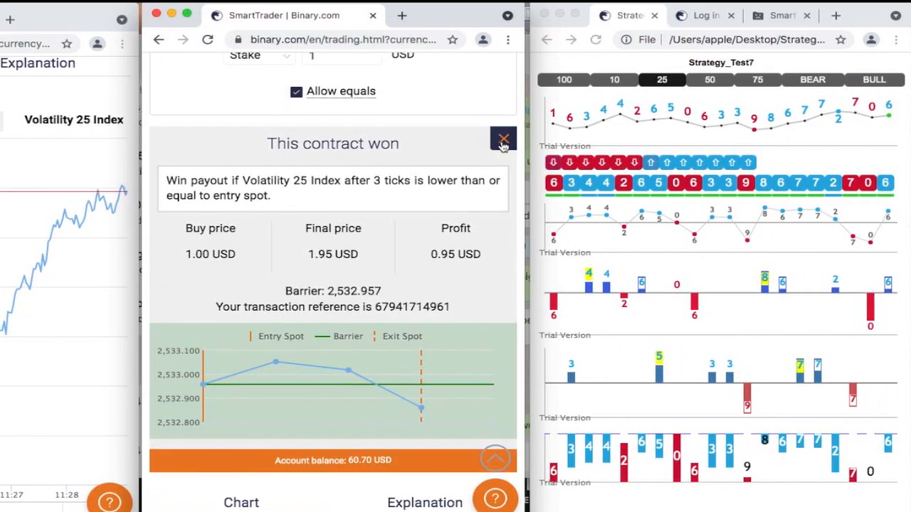
{"action": "left_click", "coordinate": [504, 140]}
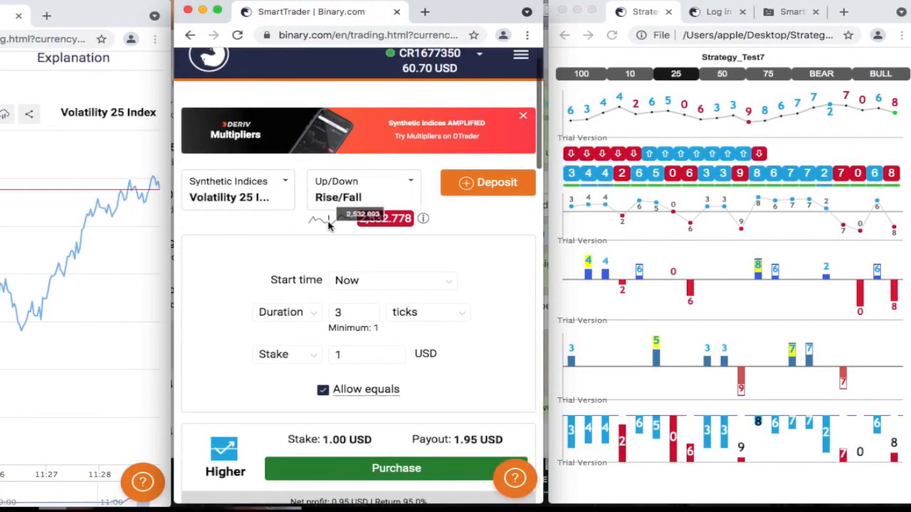
{"action": "scroll", "scroll_direction": "down", "scroll_amount": 3}
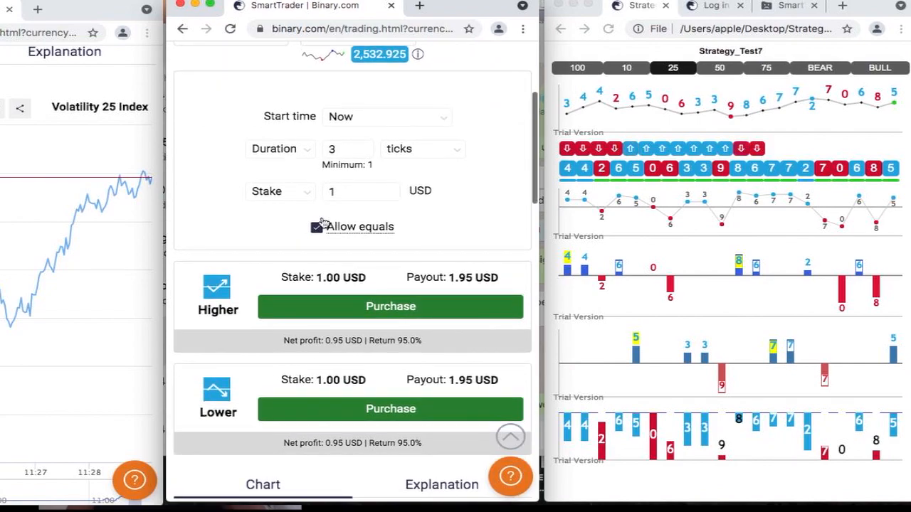
{"action": "scroll", "scroll_direction": "up", "scroll_amount": 3}
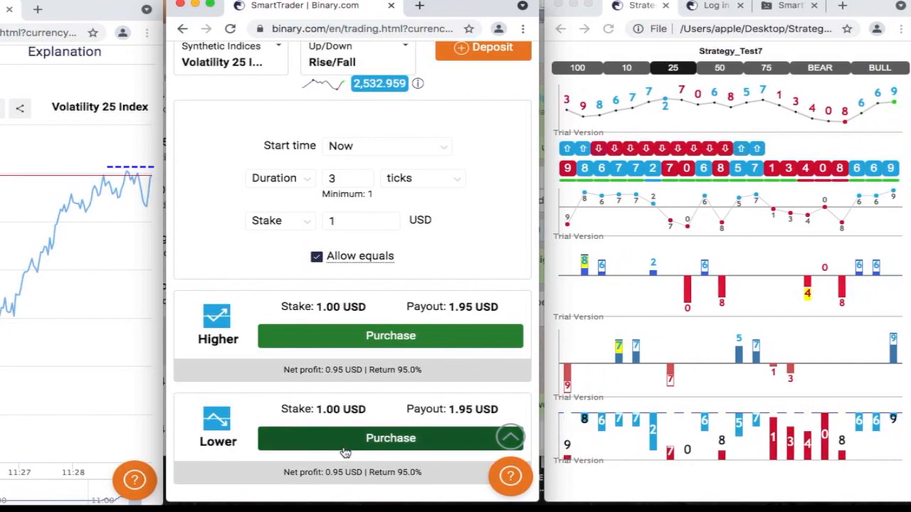
Buy another 1 USD Lower contract, winning 0.95 USD for a 61.65 USD balance, and dismiss the result
{"action": "left_click", "coordinate": [390, 438]}
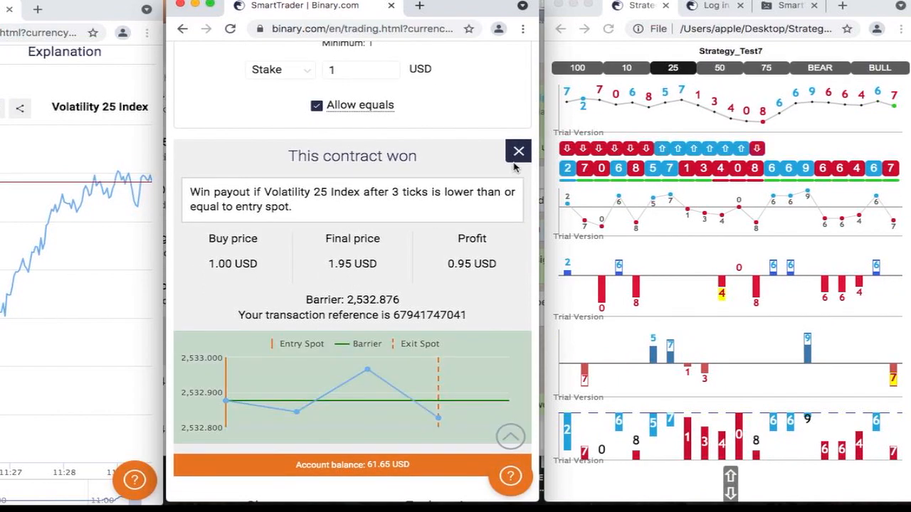
{"action": "left_click", "coordinate": [518, 151]}
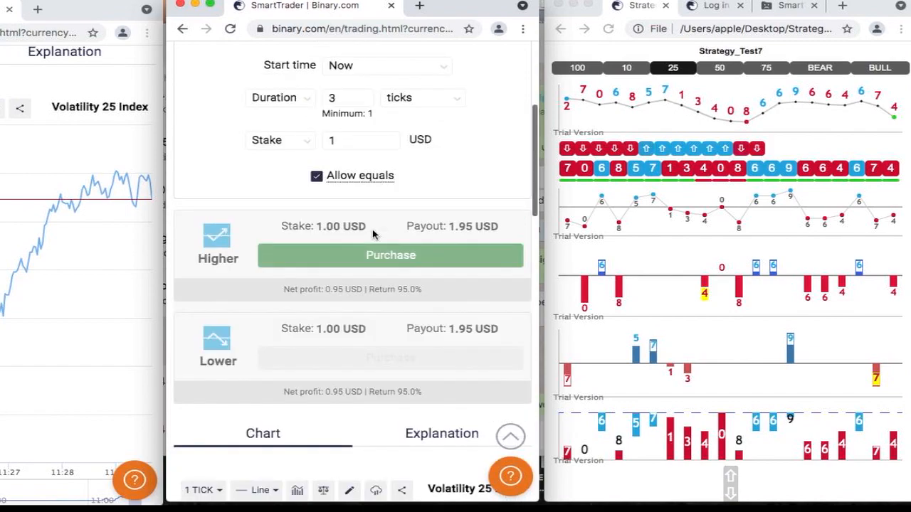
{"action": "scroll", "scroll_direction": "up", "scroll_amount": 3}
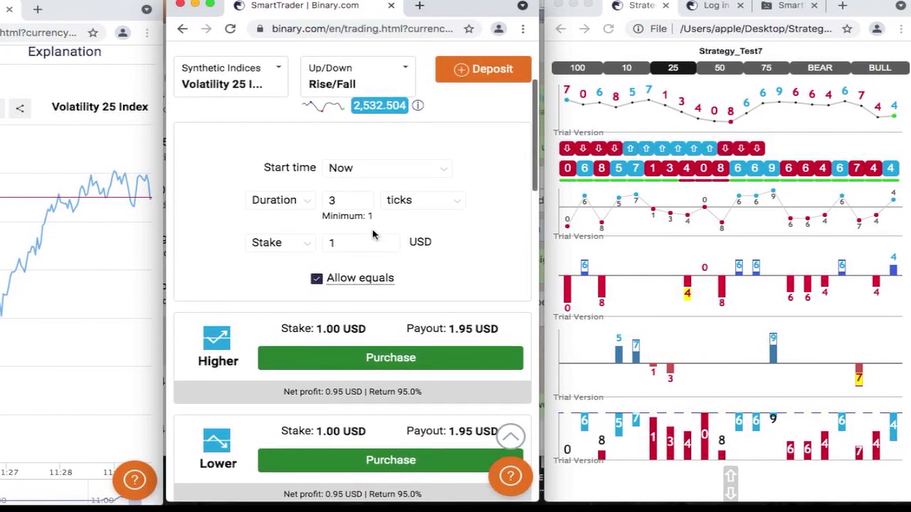
{"action": "mouse_move", "coordinate": [297, 419]}
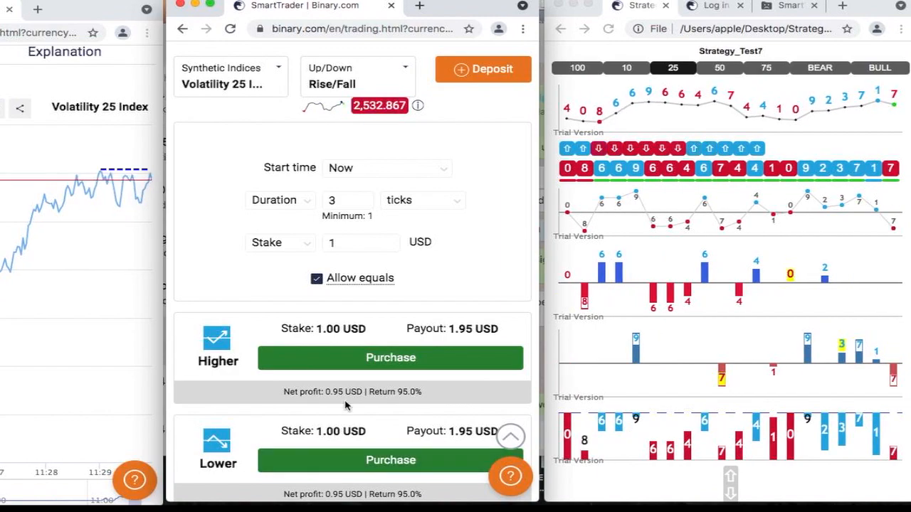
Buy a 1 USD Higher contract that loses, dismiss the result, and raise the stake to 2 USD
{"action": "left_click", "coordinate": [390, 358]}
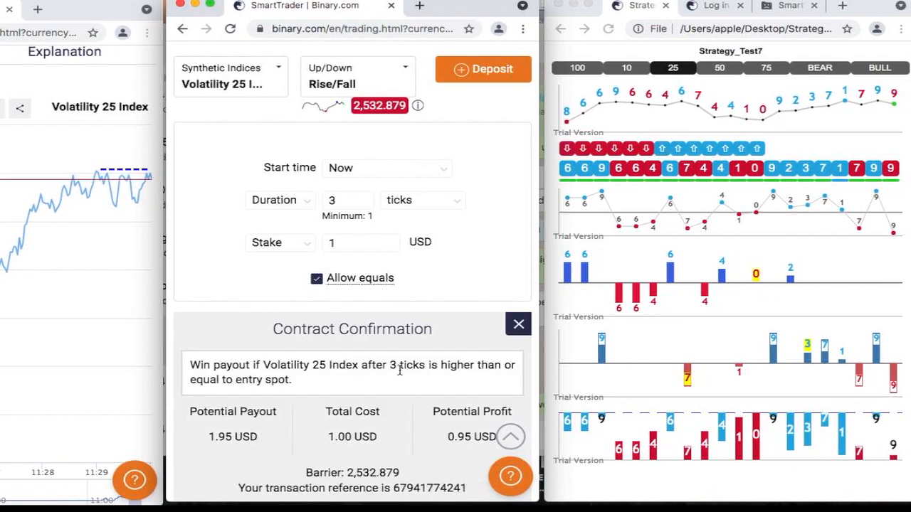
{"action": "scroll", "scroll_direction": "down", "scroll_amount": 3}
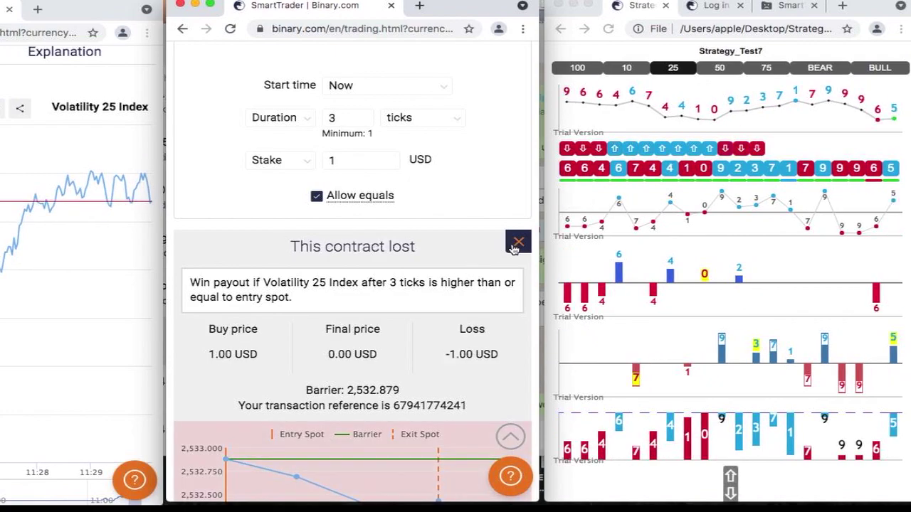
{"action": "left_click", "coordinate": [518, 242]}
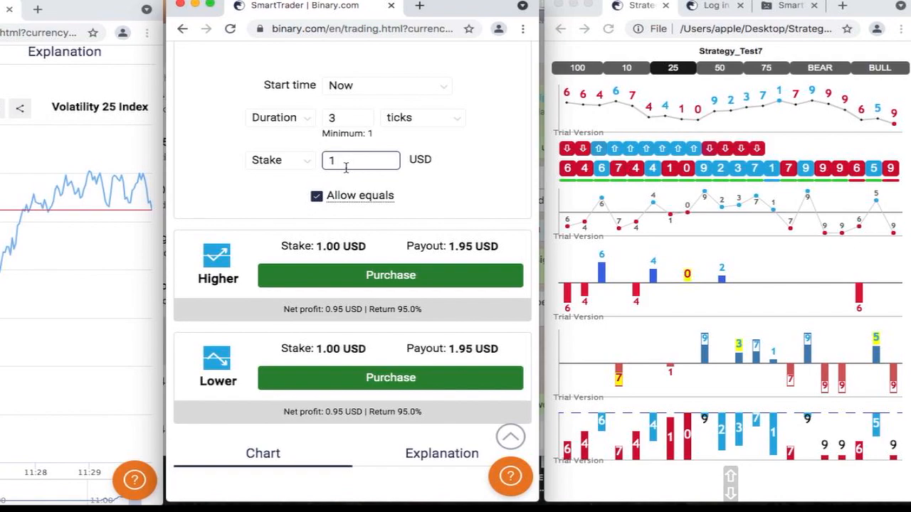
{"action": "type", "text": "2"}
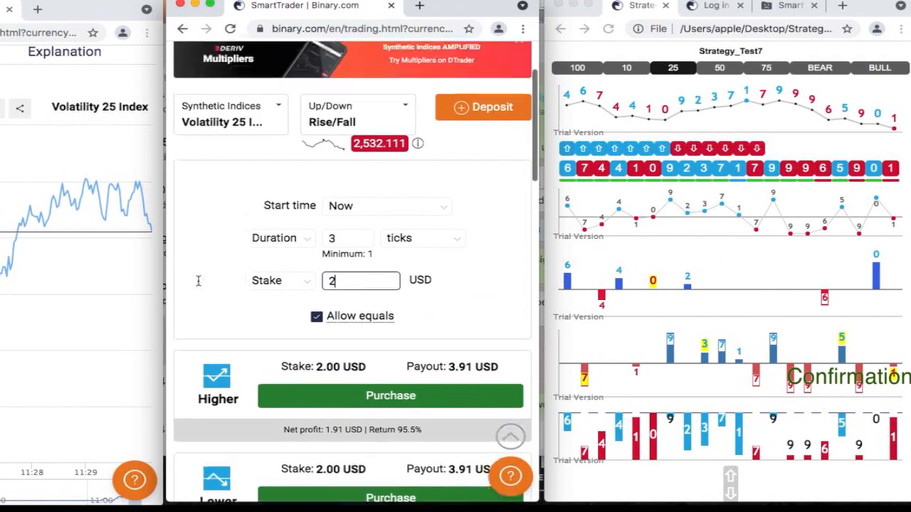
{"action": "scroll", "scroll_direction": "down", "scroll_amount": 3}
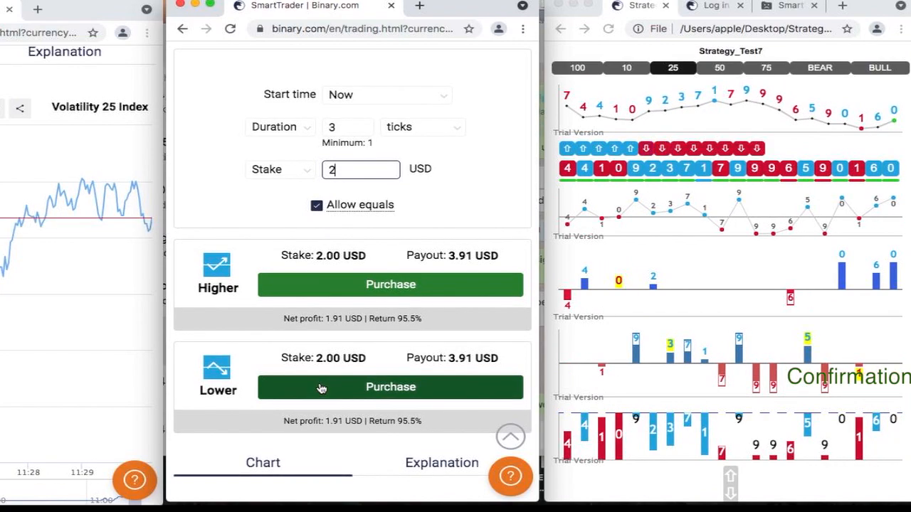
Buy a 2 USD Lower contract, winning 1.91 USD for a 62.56 USD balance, and dismiss the result
{"action": "left_click", "coordinate": [390, 387]}
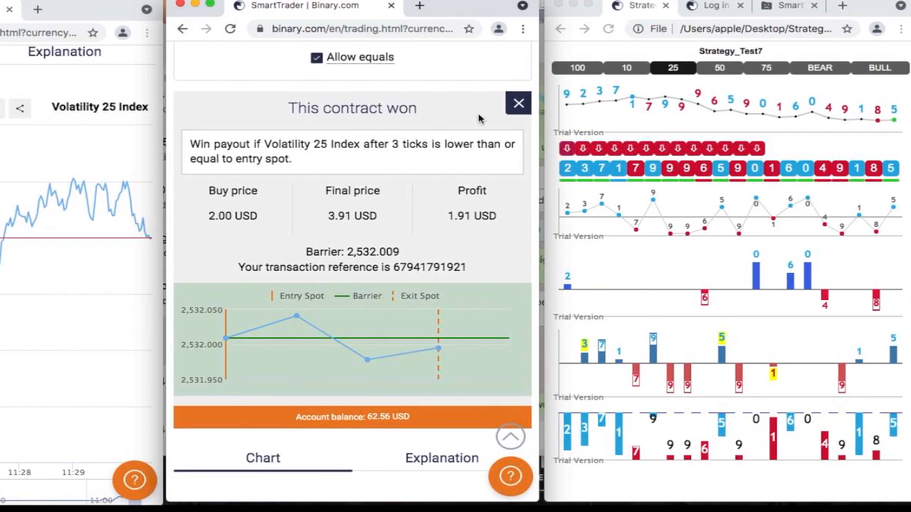
{"action": "left_click", "coordinate": [518, 103]}
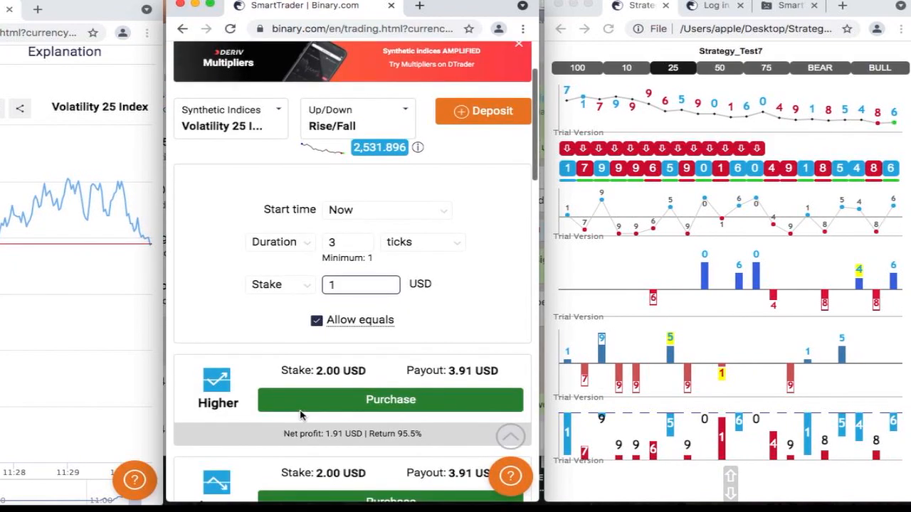
{"action": "scroll", "scroll_direction": "down", "scroll_amount": 3}
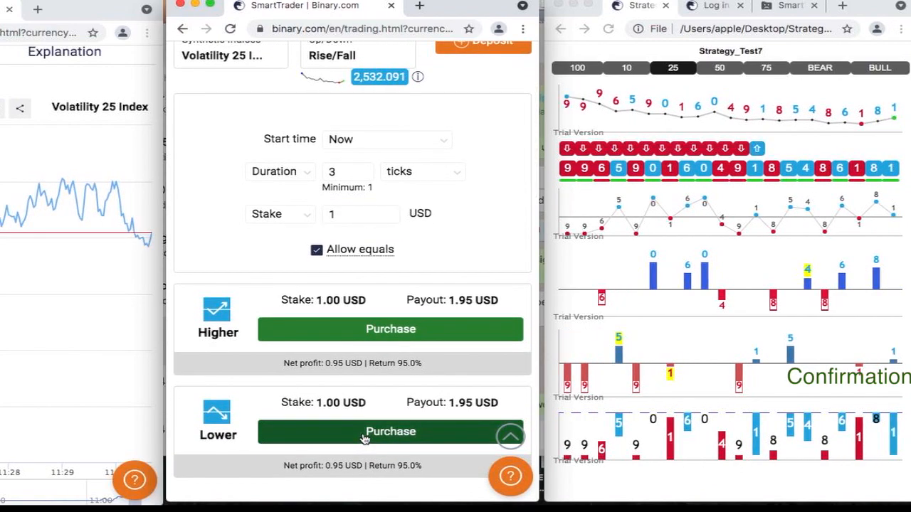
Buy a 1 USD Lower contract, winning 0.95 USD for a 63.51 USD balance, and dismiss the result
{"action": "left_click", "coordinate": [390, 431]}
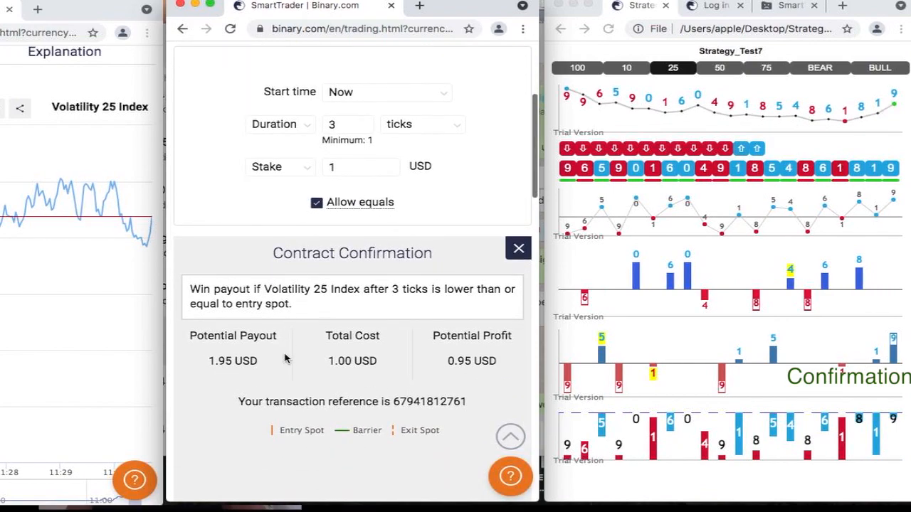
{"action": "scroll", "scroll_direction": "down", "scroll_amount": 3}
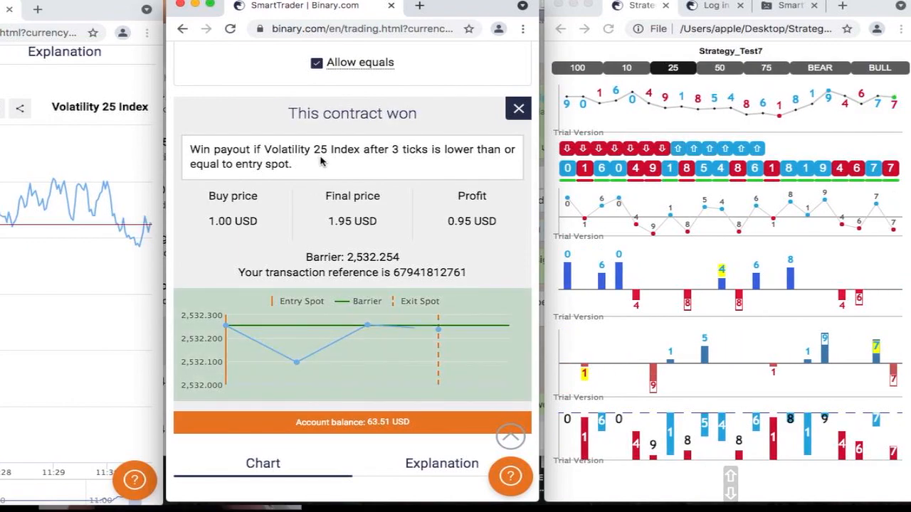
{"action": "left_click", "coordinate": [518, 108]}
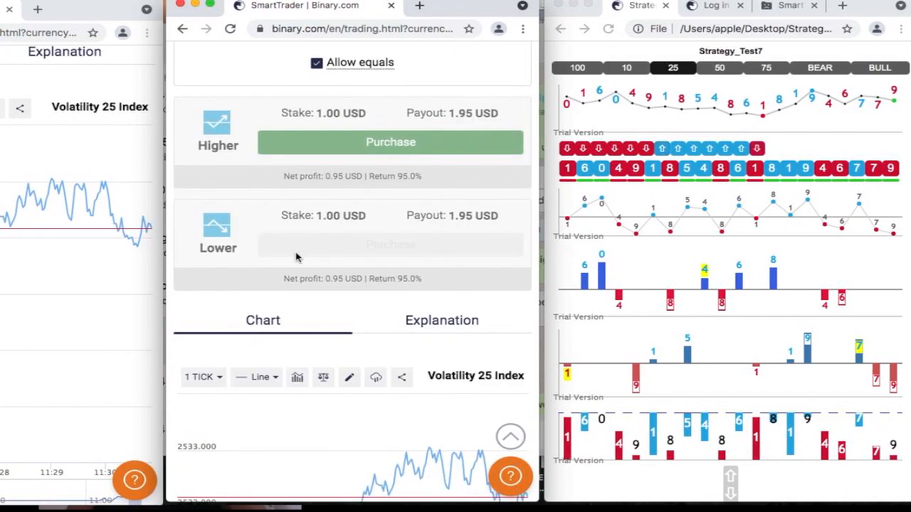
{"action": "scroll", "scroll_direction": "up", "scroll_amount": 3}
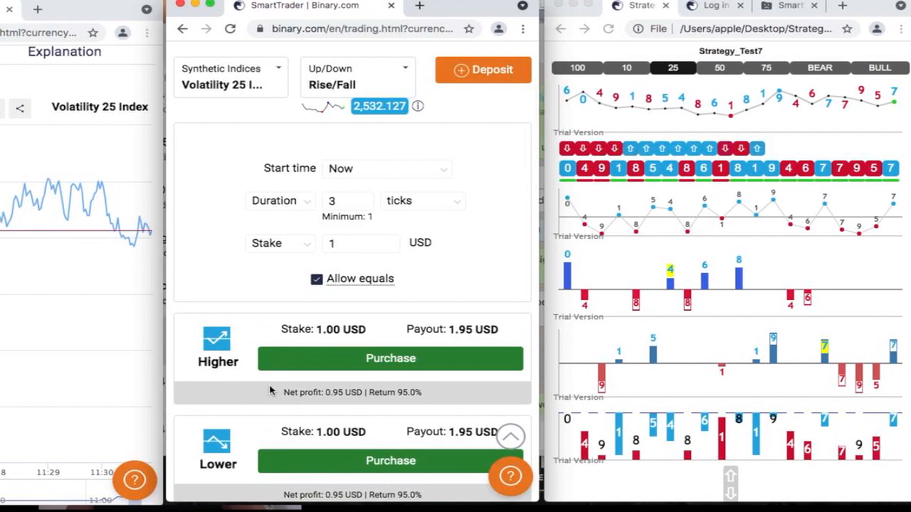
{"action": "scroll", "scroll_direction": "down", "scroll_amount": 3}
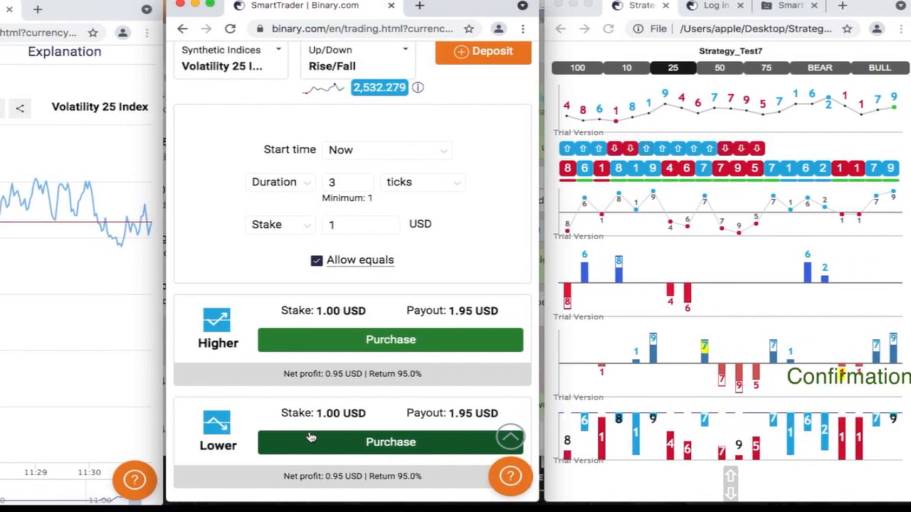
Buy another 1 USD Lower contract, winning 0.95 USD for 64.46 USD, and close the won panel
{"action": "left_click", "coordinate": [390, 441]}
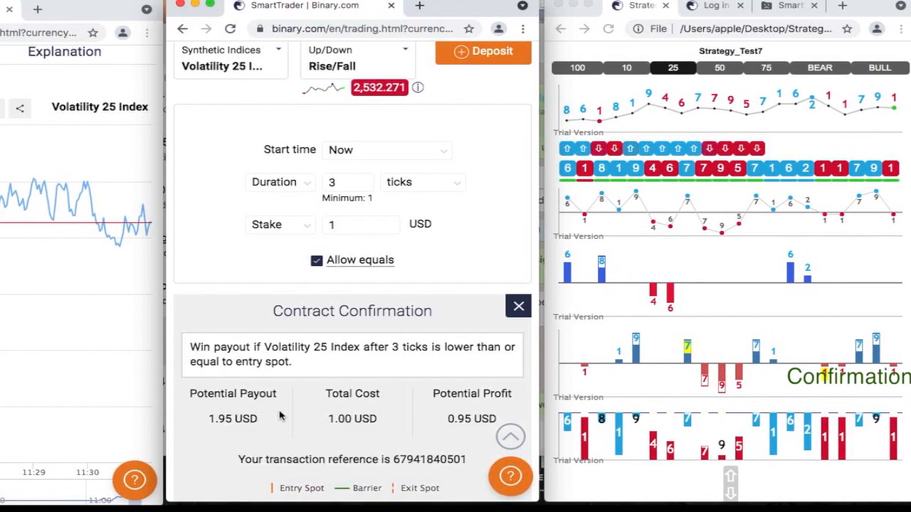
{"action": "scroll", "scroll_direction": "down", "scroll_amount": 3}
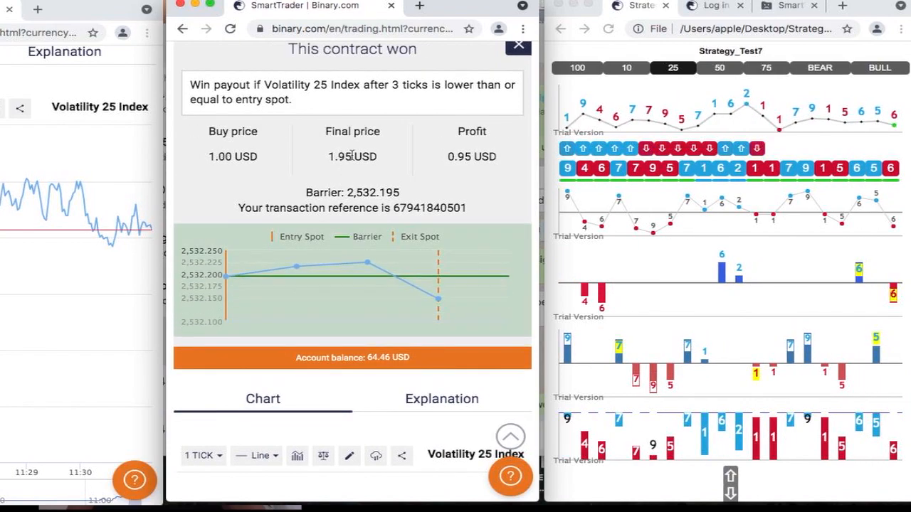
{"action": "left_click", "coordinate": [518, 44]}
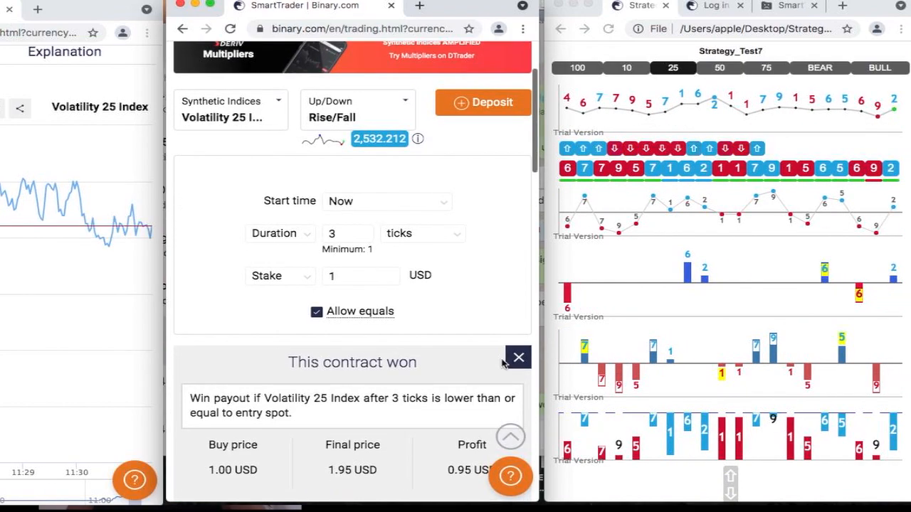
{"action": "left_click", "coordinate": [518, 357]}
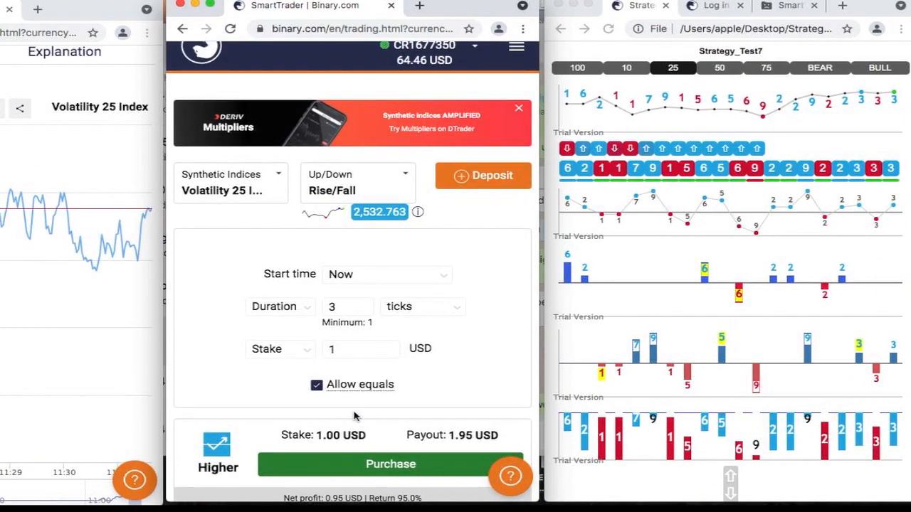
{"action": "scroll", "scroll_direction": "down", "scroll_amount": 3}
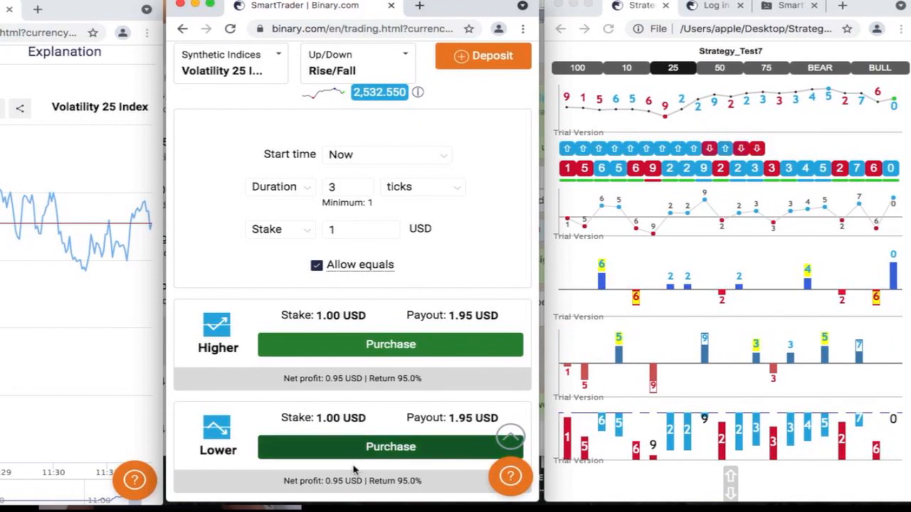
Buy a 1 USD Lower contract that loses, dismiss the result, and raise the stake to 2 USD
{"action": "left_click", "coordinate": [390, 446]}
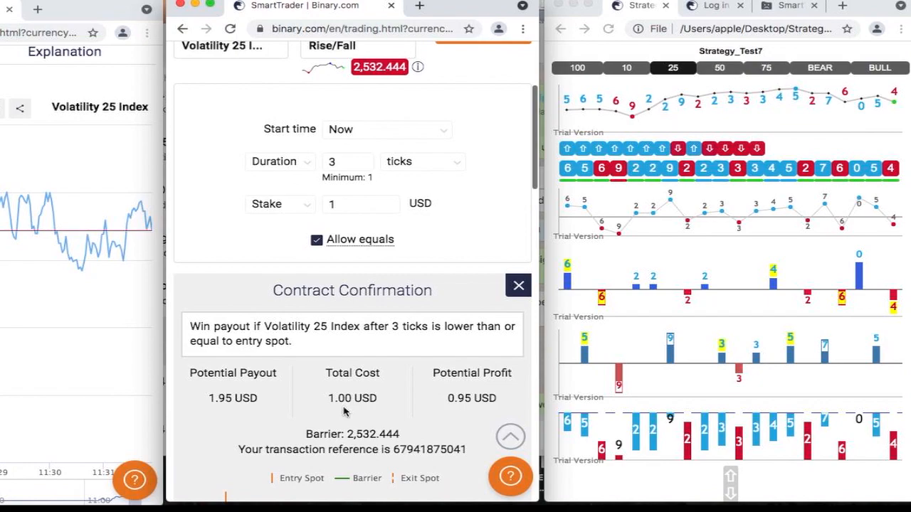
{"action": "scroll", "scroll_direction": "down", "scroll_amount": 3}
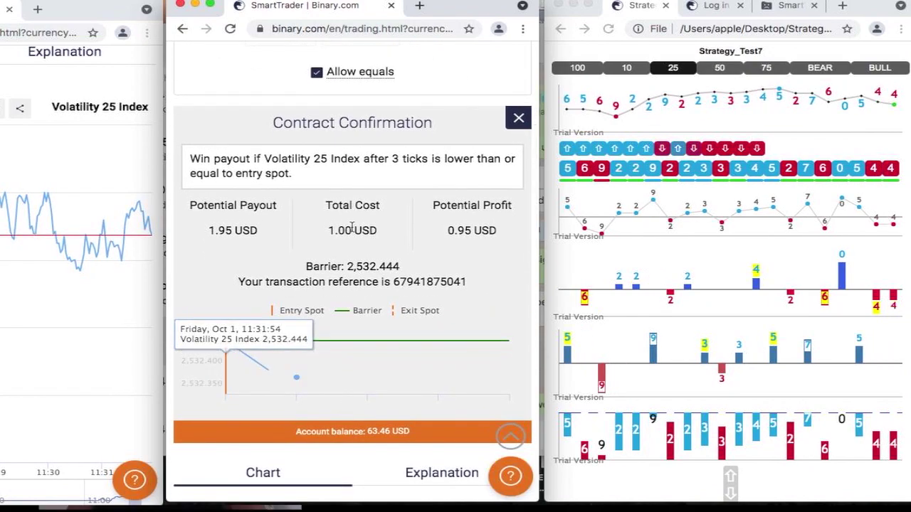
{"action": "right_click", "coordinate": [353, 230]}
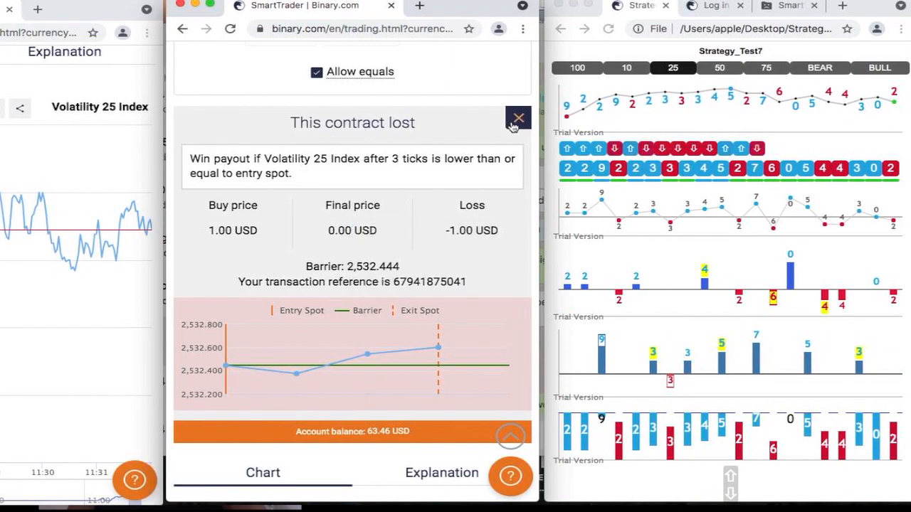
{"action": "left_click", "coordinate": [518, 118]}
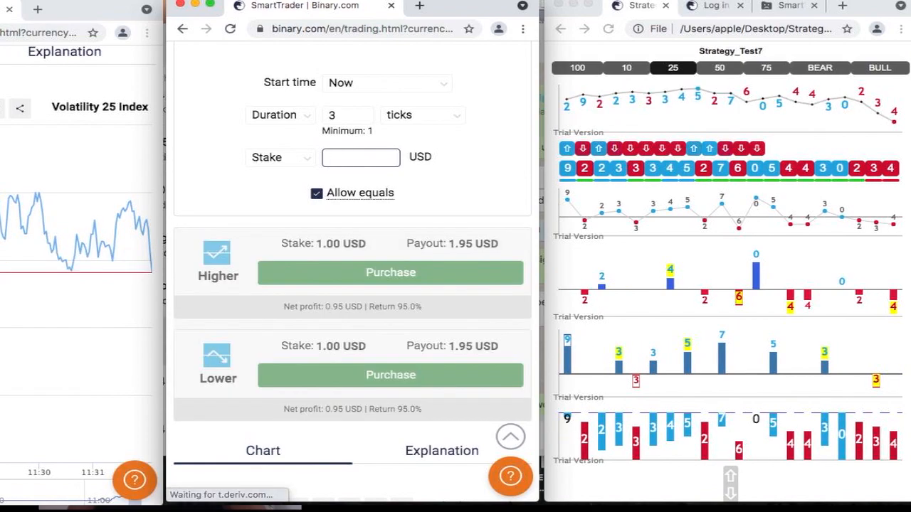
{"action": "type", "text": "2"}
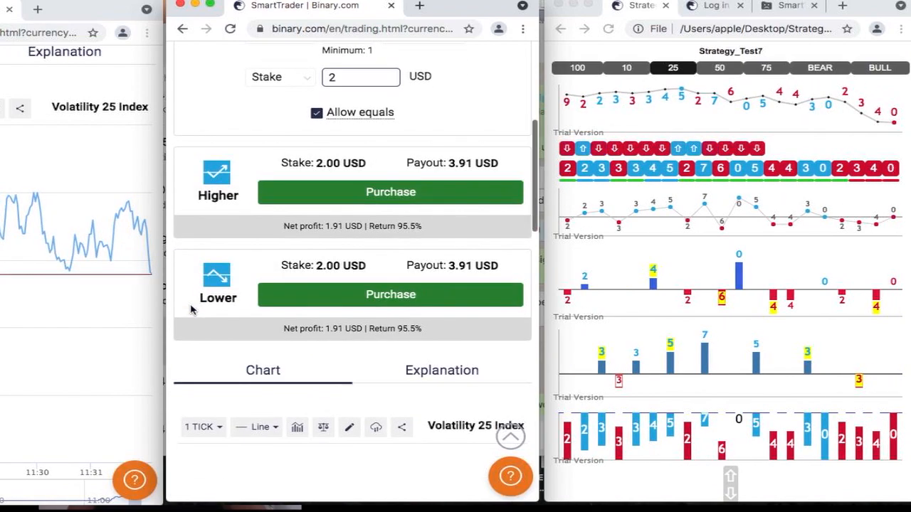
{"action": "scroll", "scroll_direction": "up", "scroll_amount": 3}
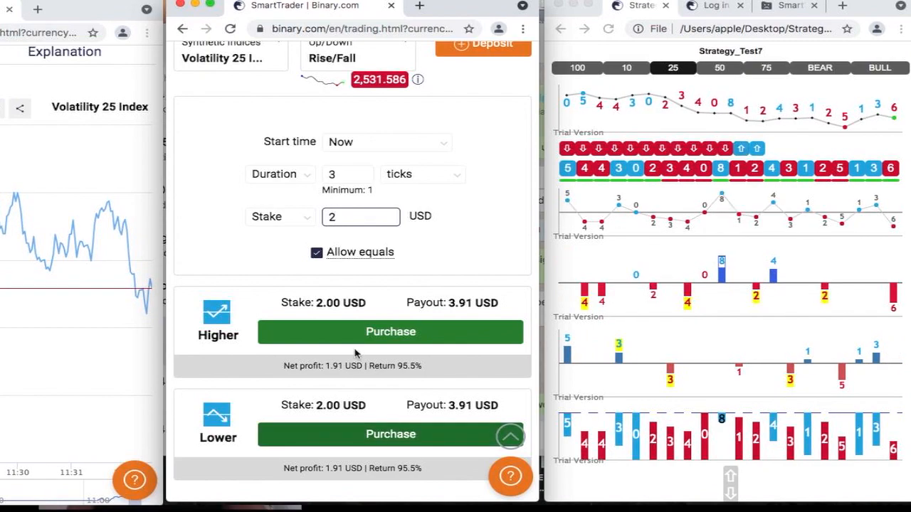
Buy a 2 USD Higher contract that wins, dismiss the result, and set the stake back to 1 USD
{"action": "left_click", "coordinate": [390, 332]}
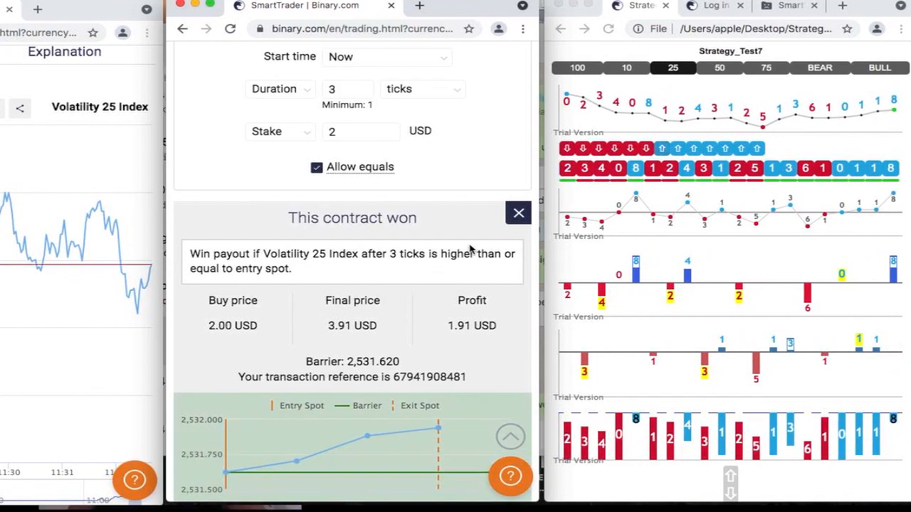
{"action": "left_click", "coordinate": [518, 214]}
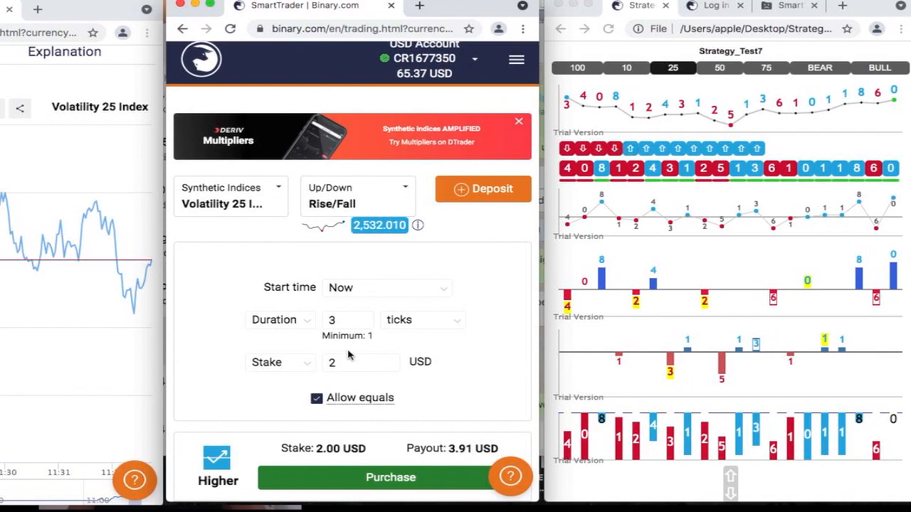
{"action": "left_click", "coordinate": [362, 363]}
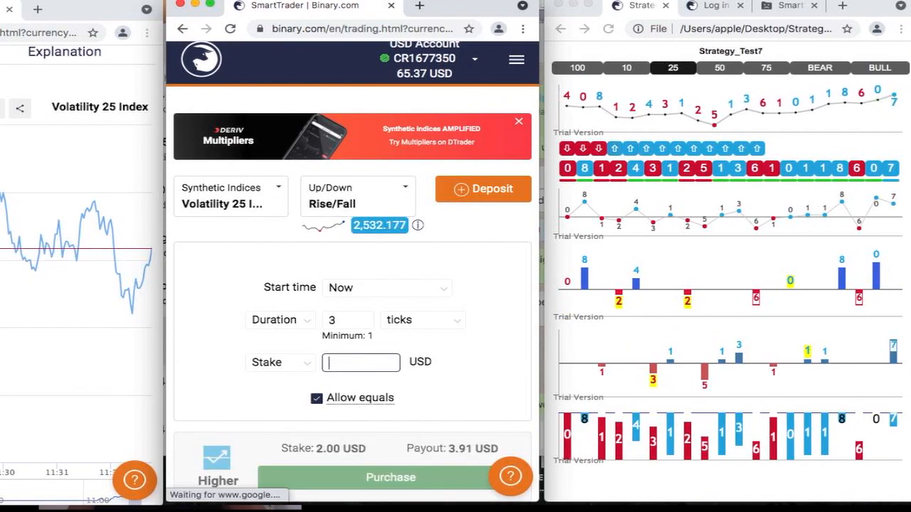
{"action": "type", "text": "1"}
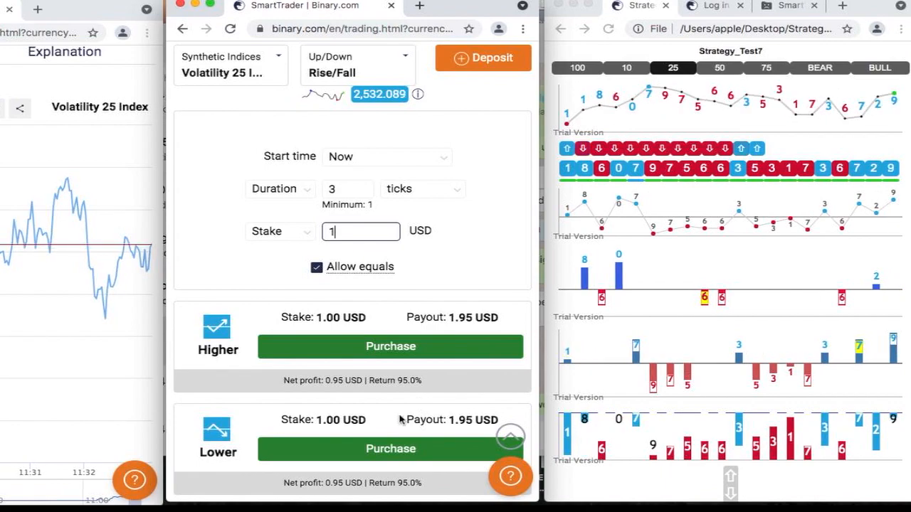
Buy a 1 USD Lower contract that loses, leaving 64.37 USD, and dismiss the result
{"action": "left_click", "coordinate": [390, 449]}
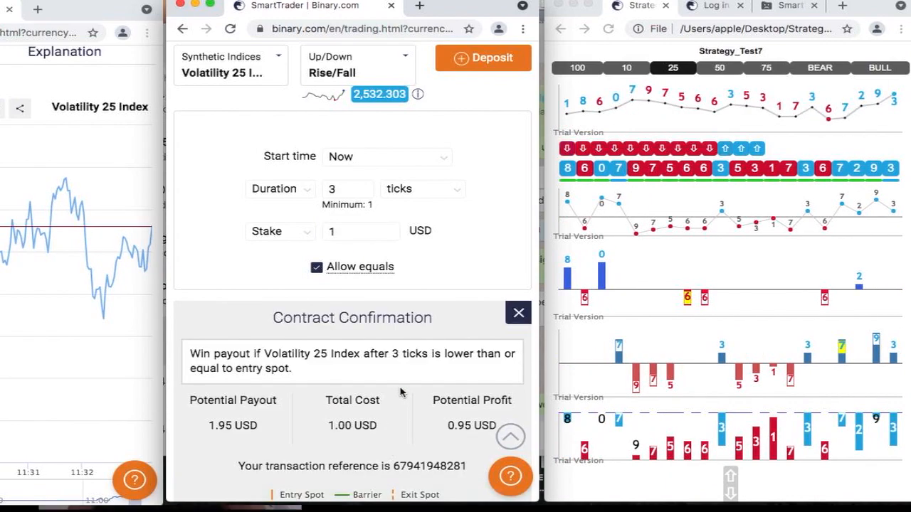
{"action": "scroll", "scroll_direction": "down", "scroll_amount": 3}
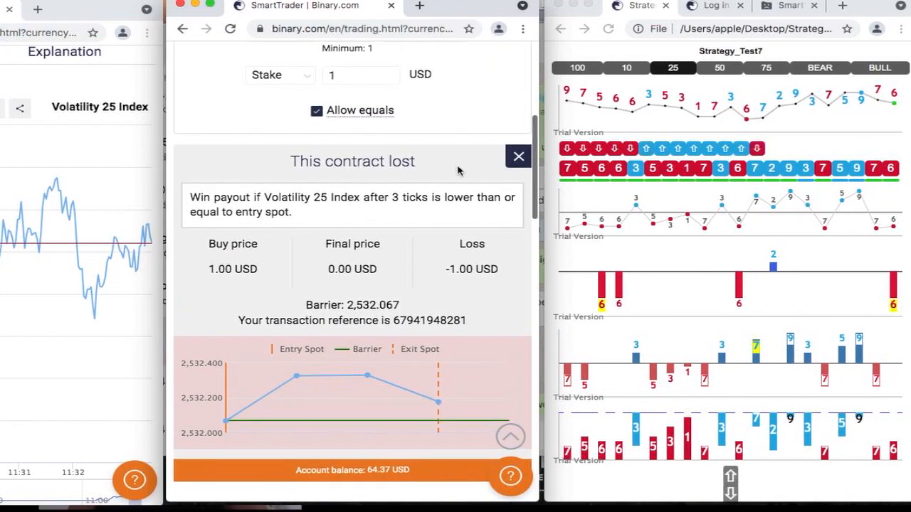
{"action": "left_click", "coordinate": [518, 155]}
{"action": "type", "text": "2"}
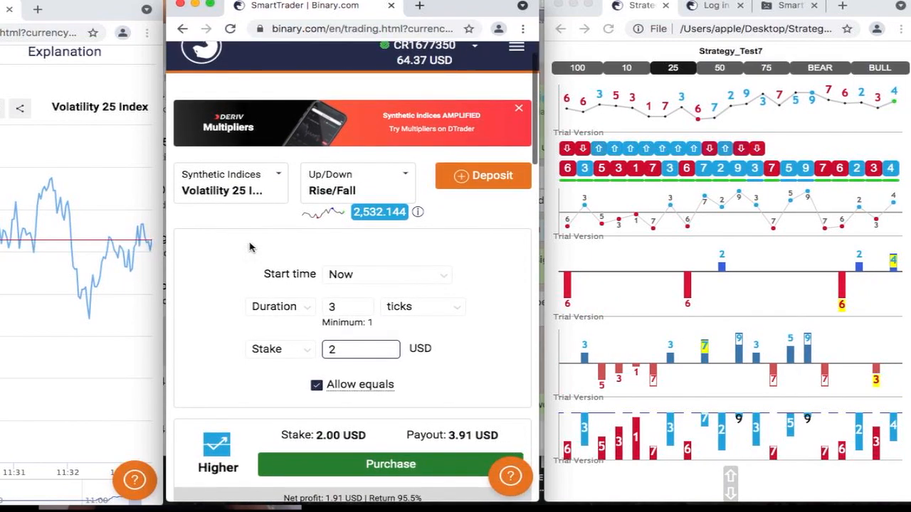
Buy a 2 USD Lower contract, winning 1.91 USD, and select the stake amount to replace it
{"action": "scroll", "scroll_direction": "down", "scroll_amount": 3}
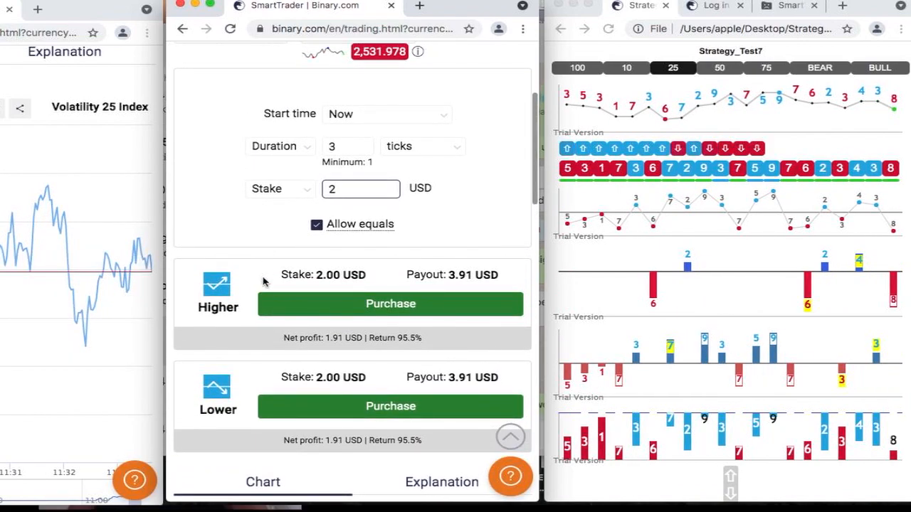
{"action": "scroll", "scroll_direction": "up", "scroll_amount": 3}
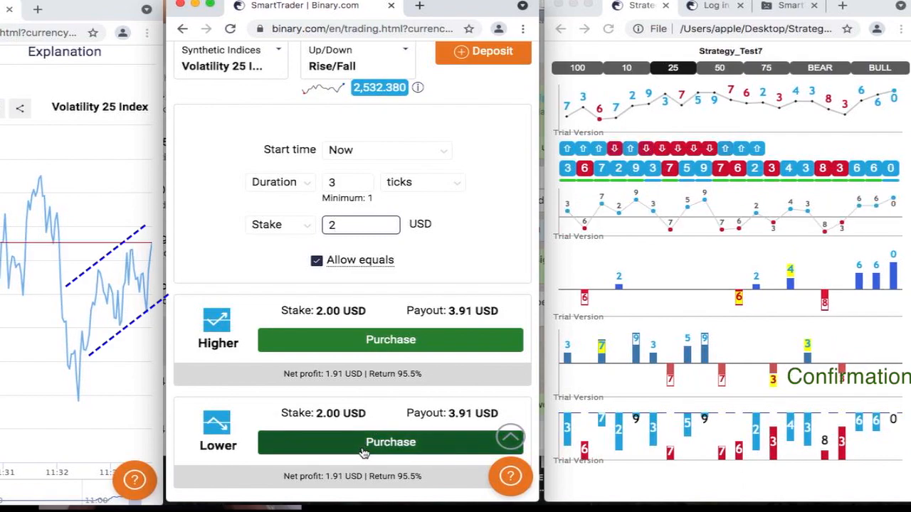
{"action": "left_click", "coordinate": [390, 441]}
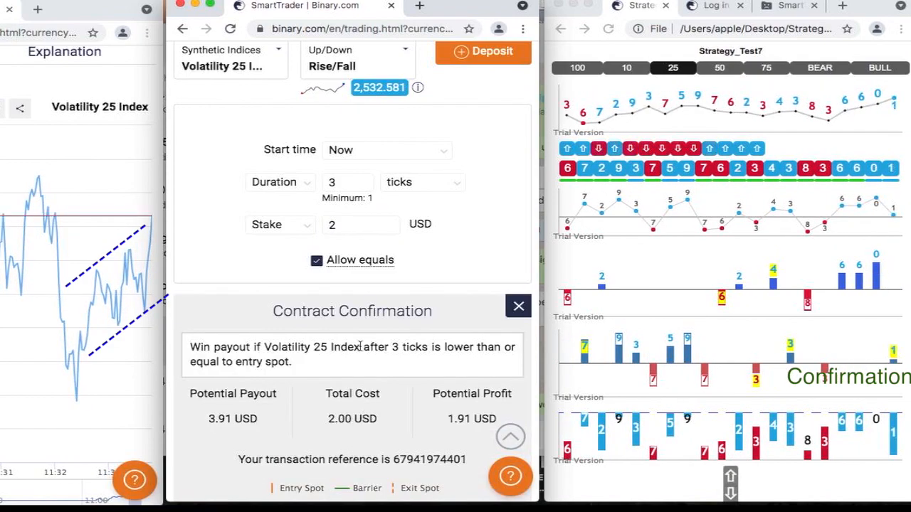
{"action": "scroll", "scroll_direction": "down", "scroll_amount": 3}
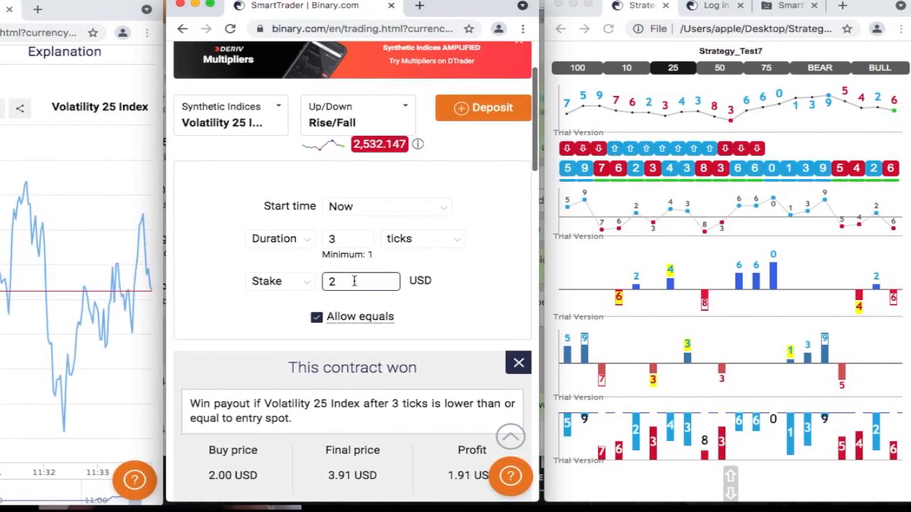
{"action": "triple_click", "coordinate": [361, 282]}
{"action": "type", "text": "1"}
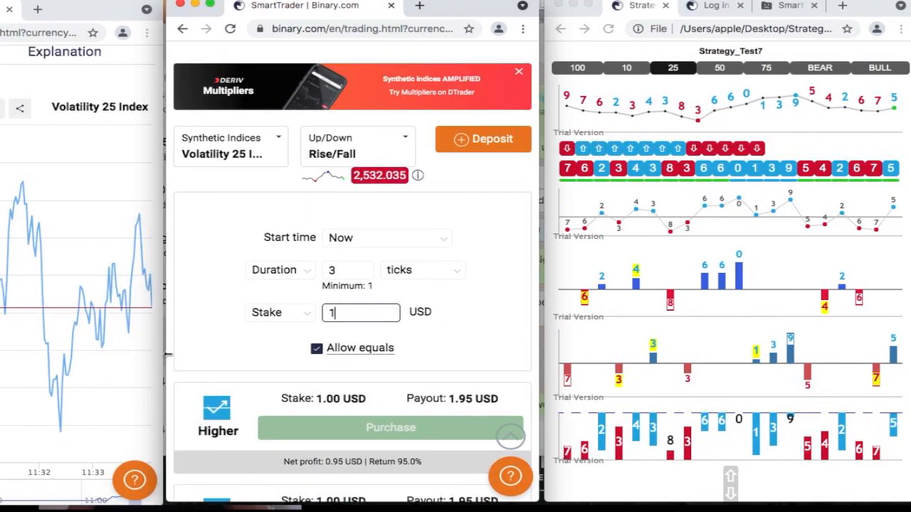
Buy a 1 USD Higher contract, winning 0.95 USD for a 67.23 USD balance, and dismiss the result
{"action": "left_click", "coordinate": [519, 71]}
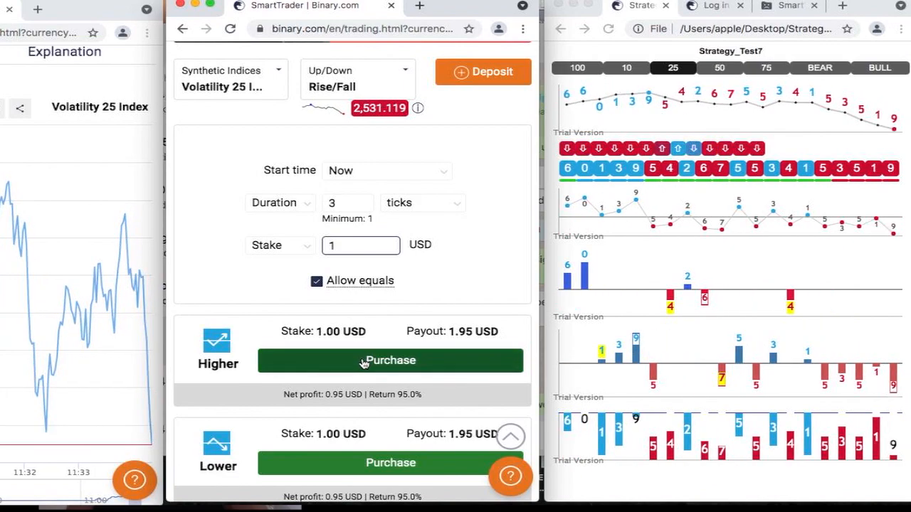
{"action": "left_click", "coordinate": [390, 360]}
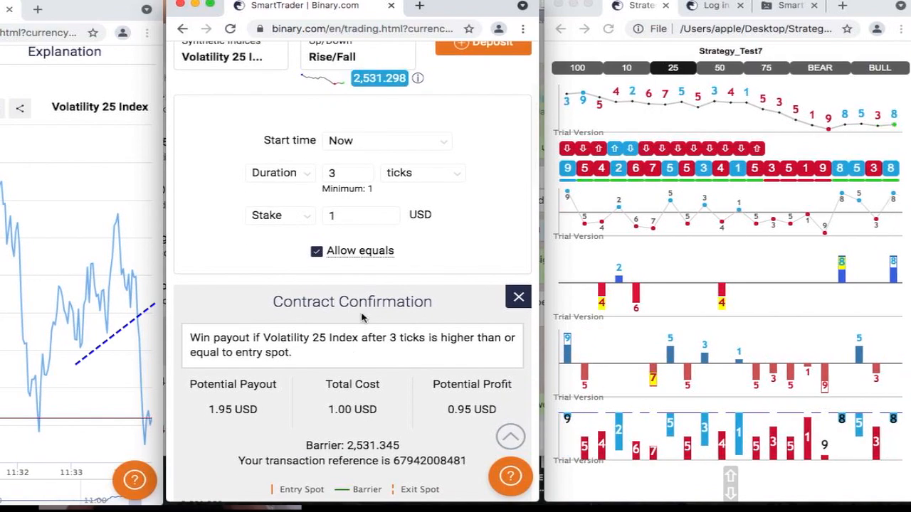
{"action": "scroll", "scroll_direction": "down", "scroll_amount": 3}
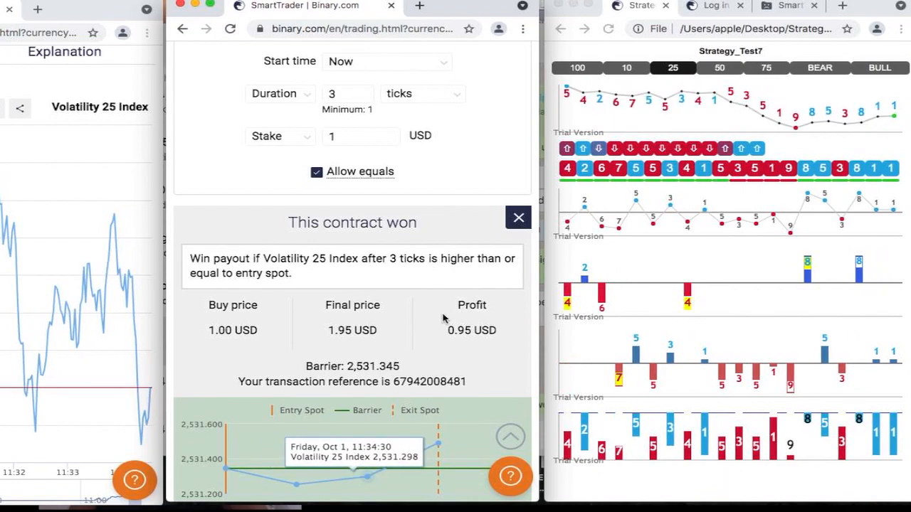
{"action": "left_click", "coordinate": [519, 218]}
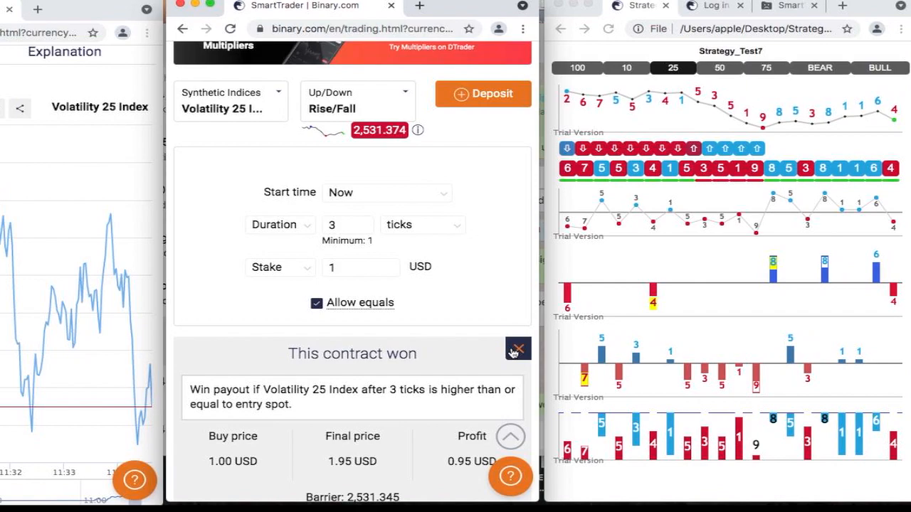
{"action": "left_click", "coordinate": [518, 349]}
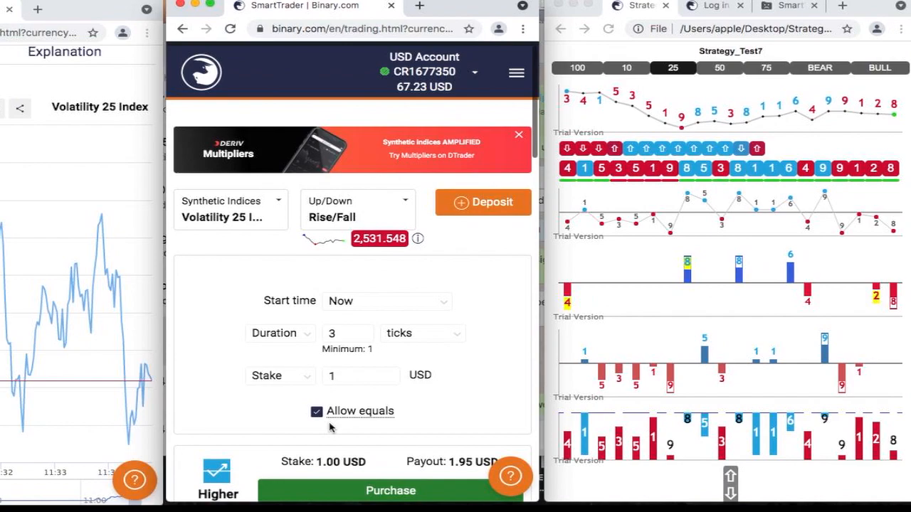
{"action": "scroll", "scroll_direction": "down", "scroll_amount": 3}
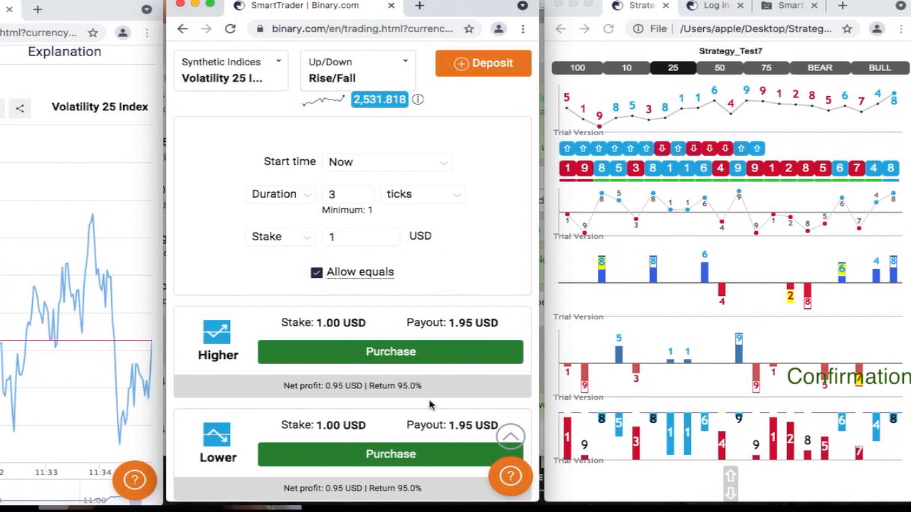
Buy a 1 USD Lower 3-tick contract, win 0.95 USD, and dismiss the result
{"action": "left_click", "coordinate": [391, 454]}
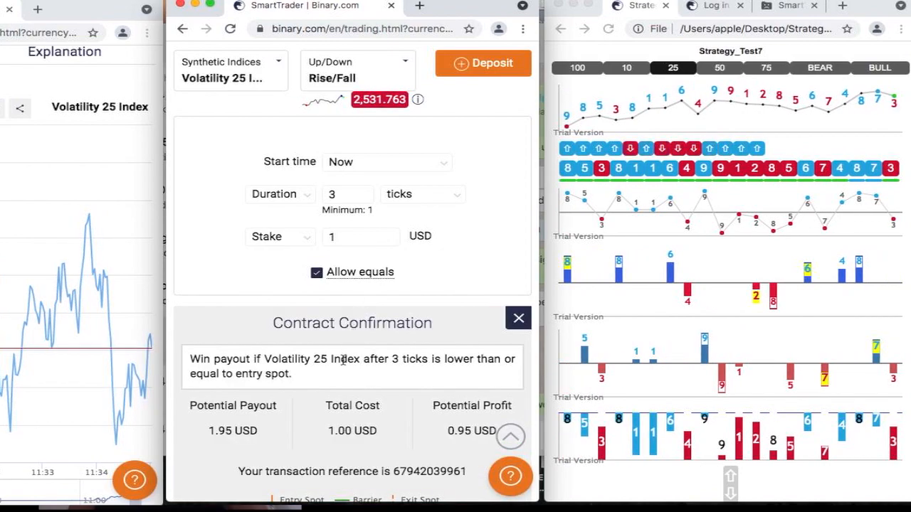
{"action": "scroll", "scroll_direction": "down", "scroll_amount": 3}
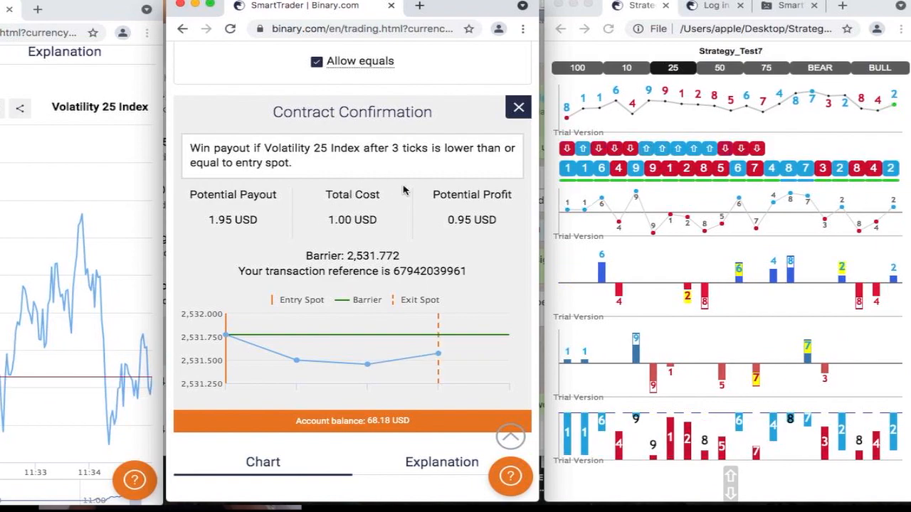
{"action": "left_click", "coordinate": [519, 107]}
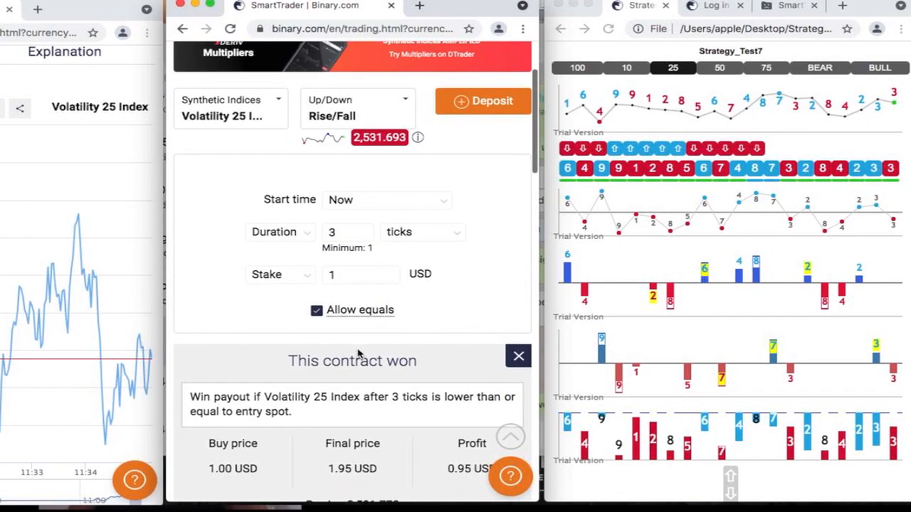
{"action": "left_click", "coordinate": [519, 356]}
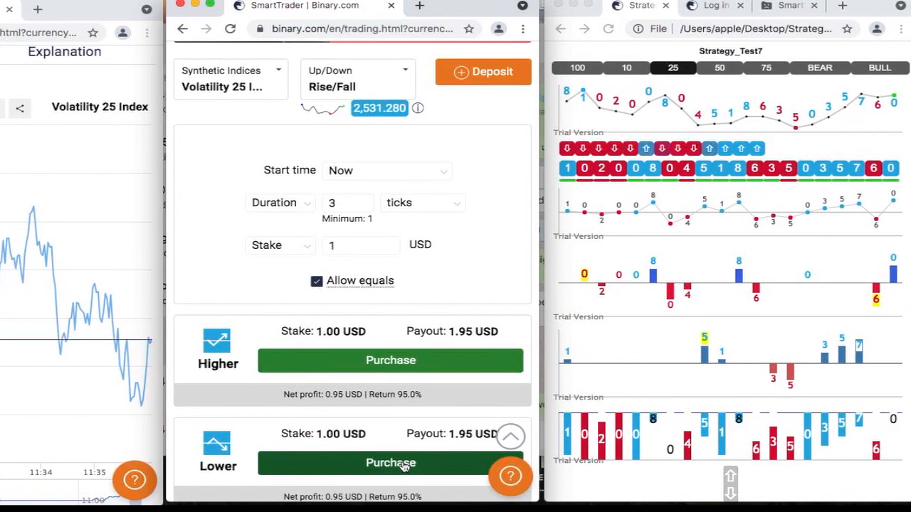
Buy another 1 USD Lower contract, which loses, and dismiss the result
{"action": "left_click", "coordinate": [391, 463]}
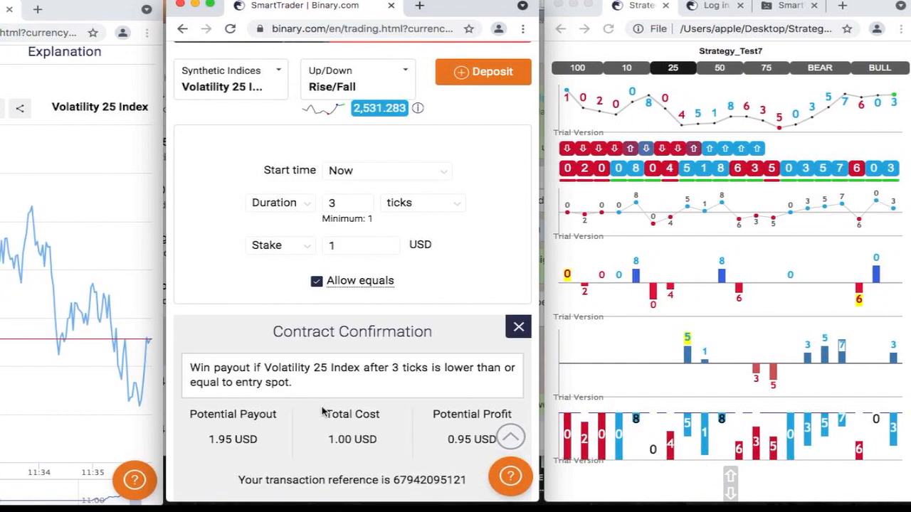
{"action": "scroll", "scroll_direction": "down", "scroll_amount": 3}
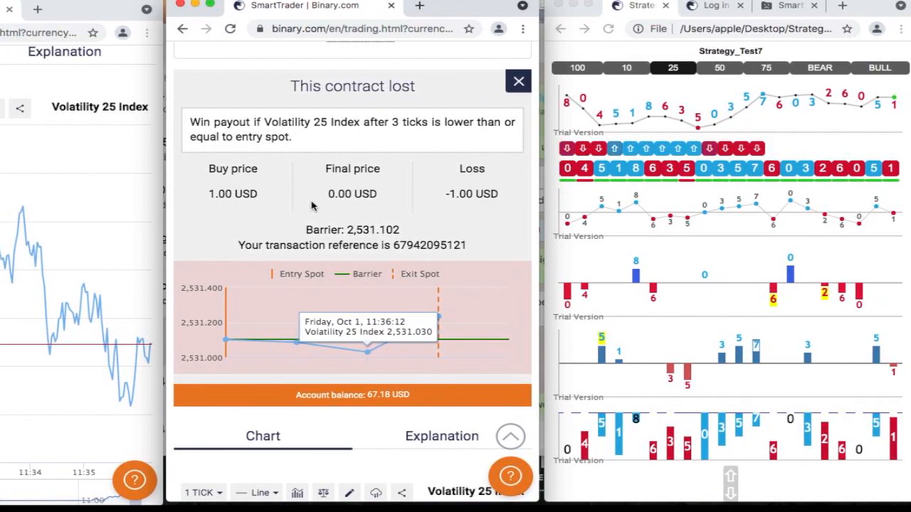
{"action": "left_click", "coordinate": [518, 82]}
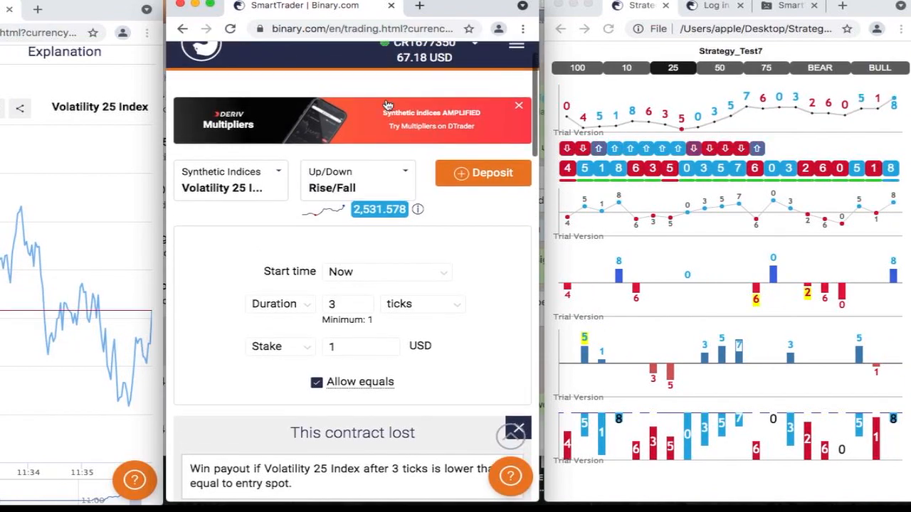
{"action": "left_click", "coordinate": [362, 347]}
{"action": "type", "text": "2"}
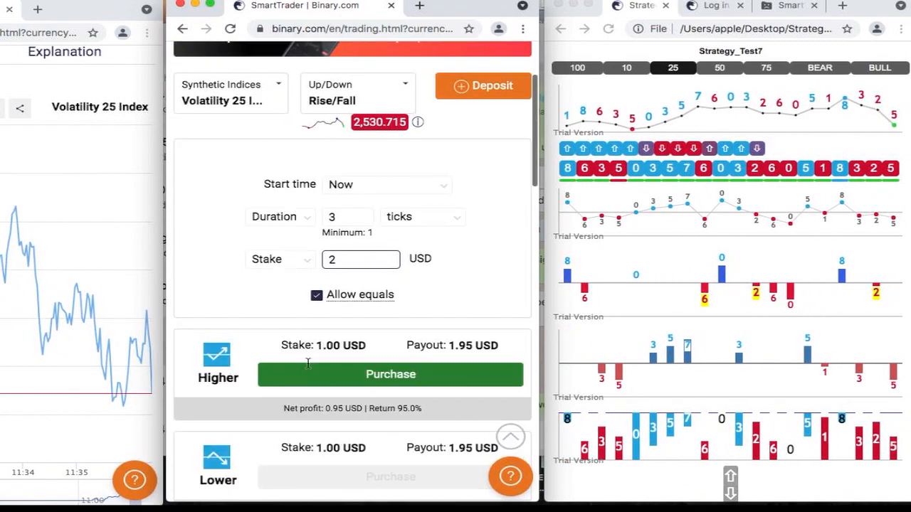
Buy a 2 USD Higher contract, win 1.91 USD, and dismiss the result
{"action": "scroll", "scroll_direction": "down", "scroll_amount": 3}
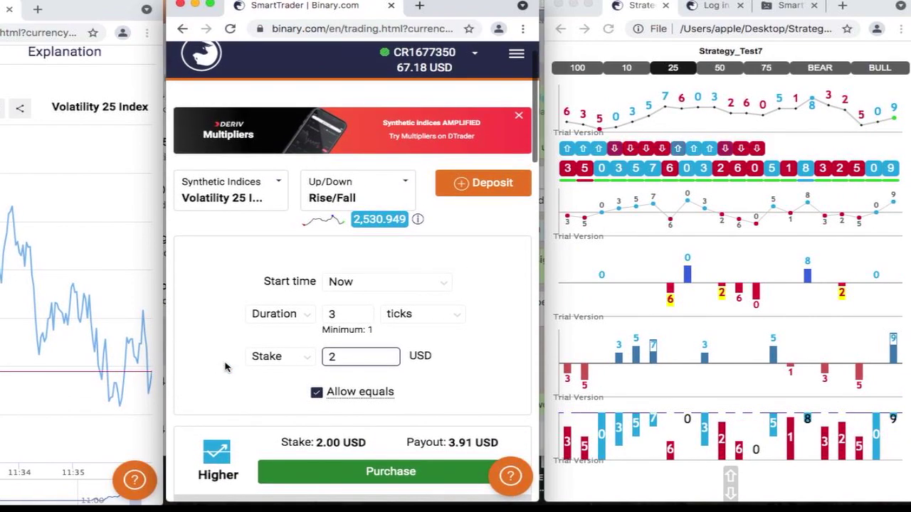
{"action": "scroll", "scroll_direction": "down", "scroll_amount": 3}
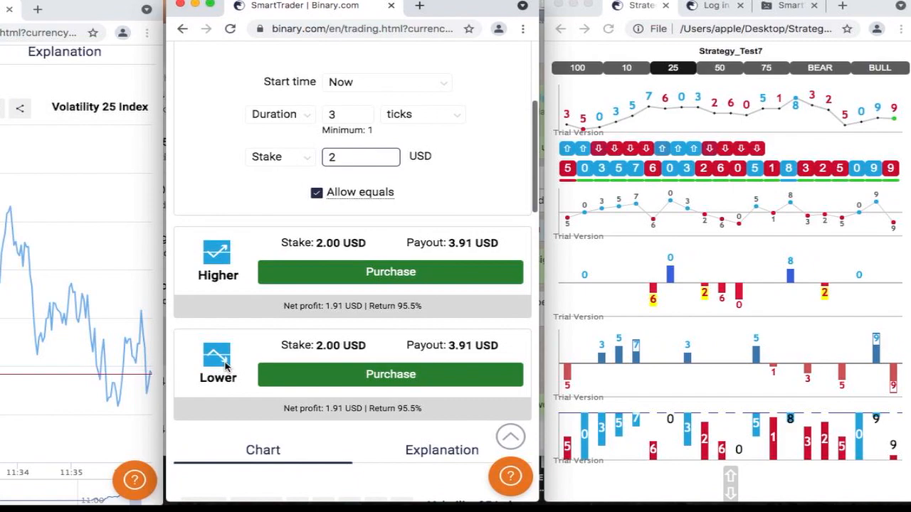
{"action": "scroll", "scroll_direction": "up", "scroll_amount": 3}
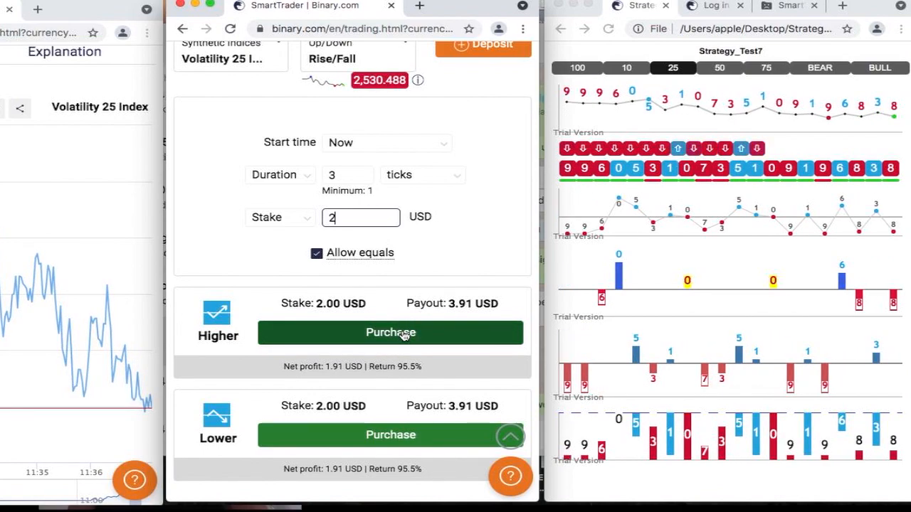
{"action": "left_click", "coordinate": [390, 333]}
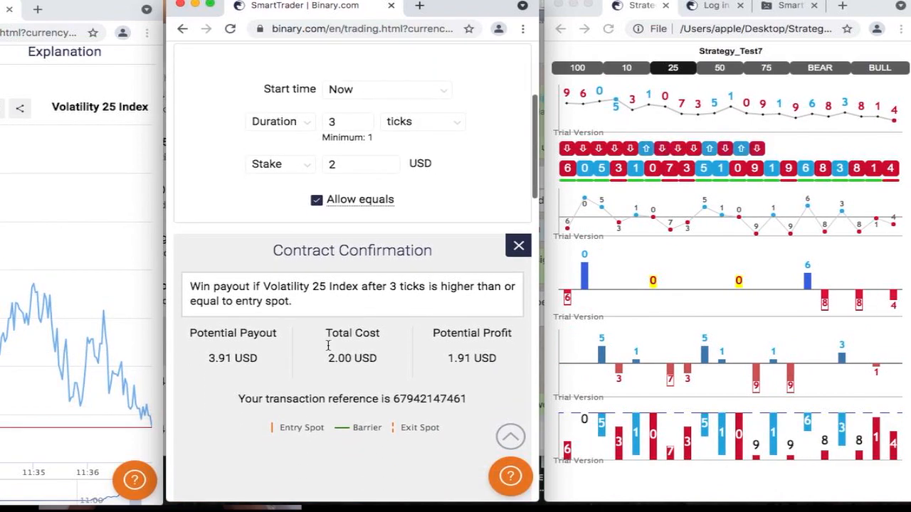
{"action": "scroll", "scroll_direction": "down", "scroll_amount": 3}
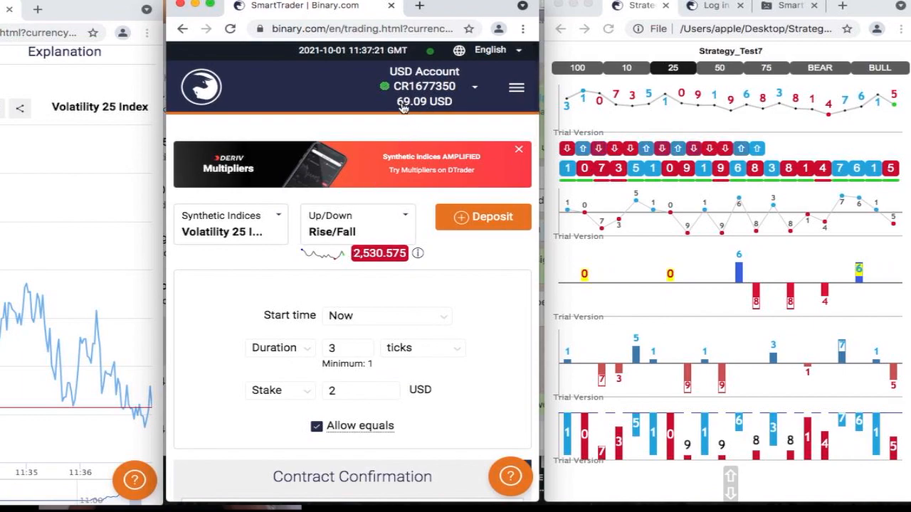
{"action": "left_click", "coordinate": [351, 477]}
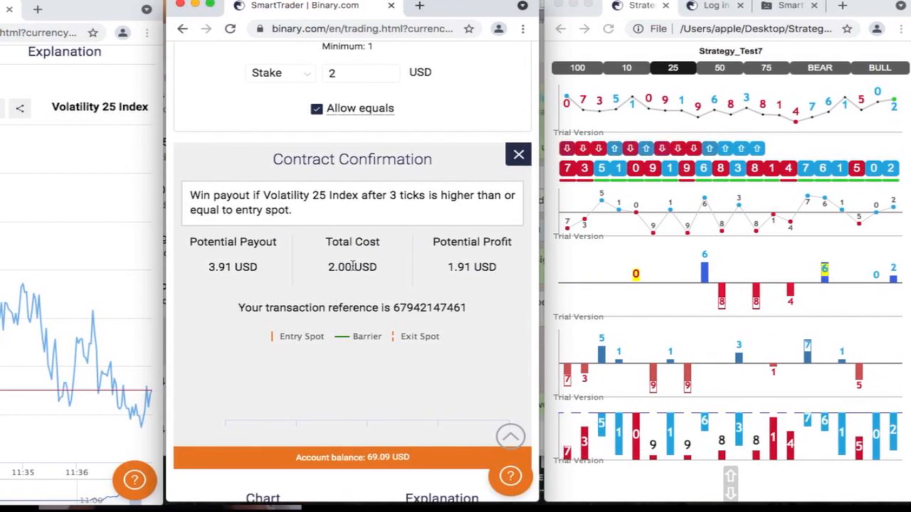
{"action": "left_click", "coordinate": [518, 154]}
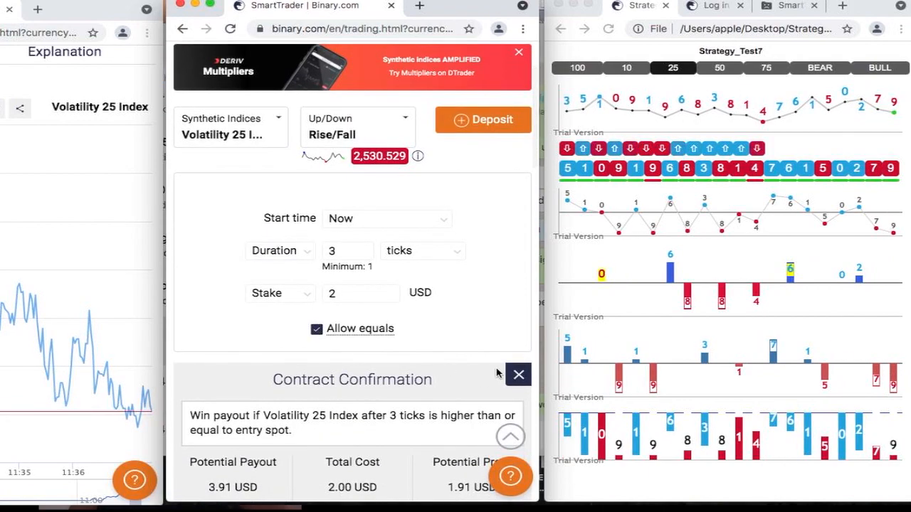
{"action": "left_click", "coordinate": [518, 376]}
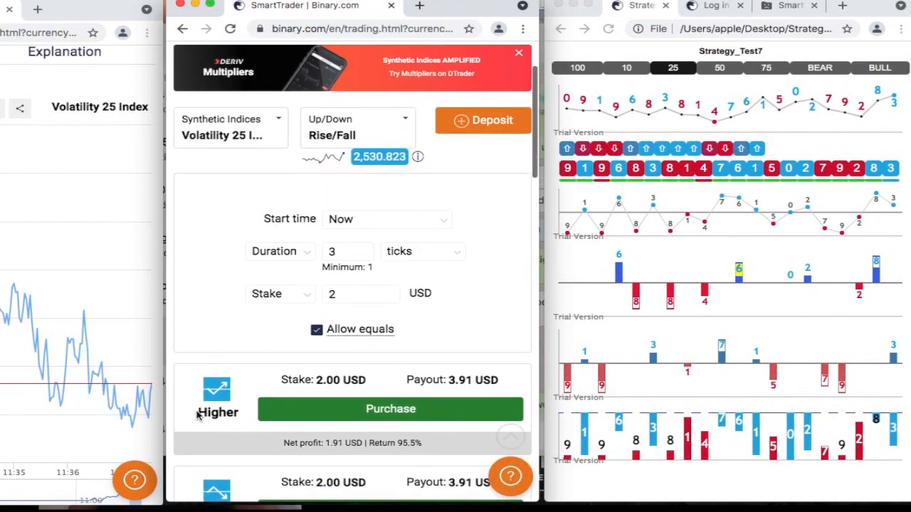
Reset the stake to 1 USD and buy a Lower contract that wins 0.95 USD
{"action": "scroll", "scroll_direction": "down", "scroll_amount": 3}
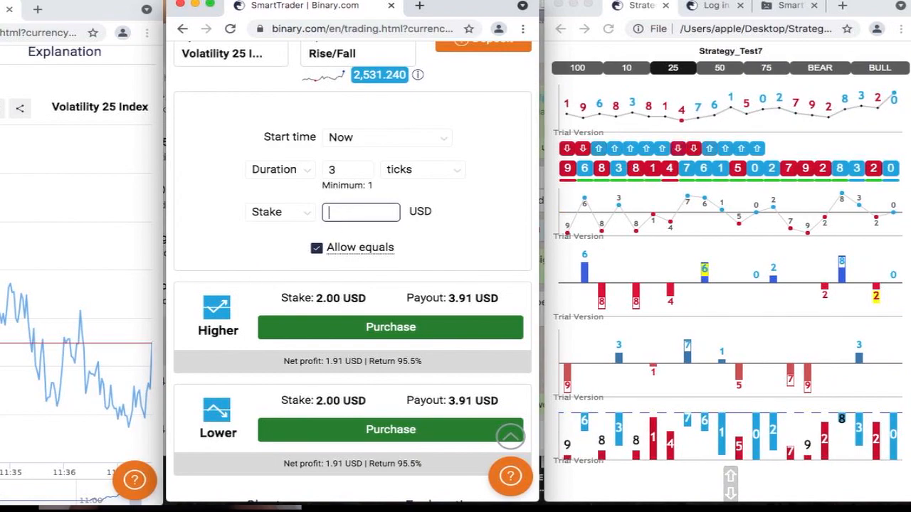
{"action": "type", "text": "1"}
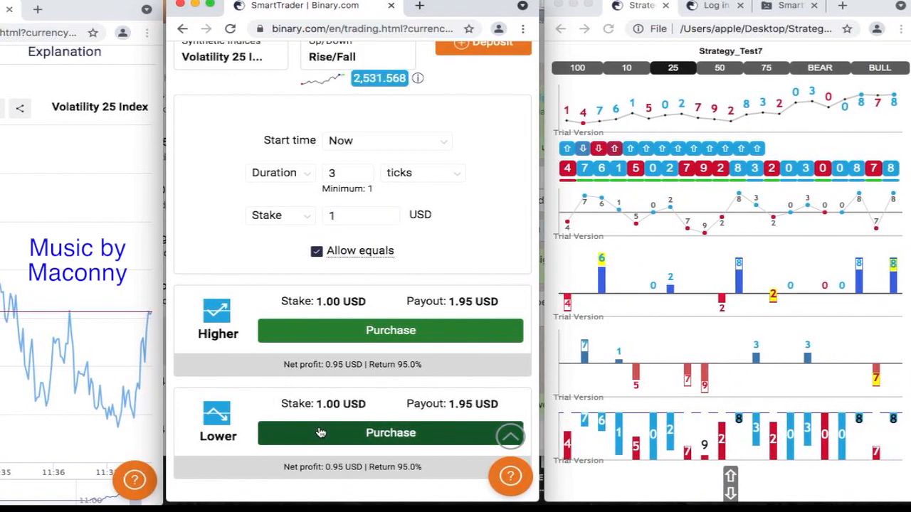
{"action": "left_click", "coordinate": [390, 433]}
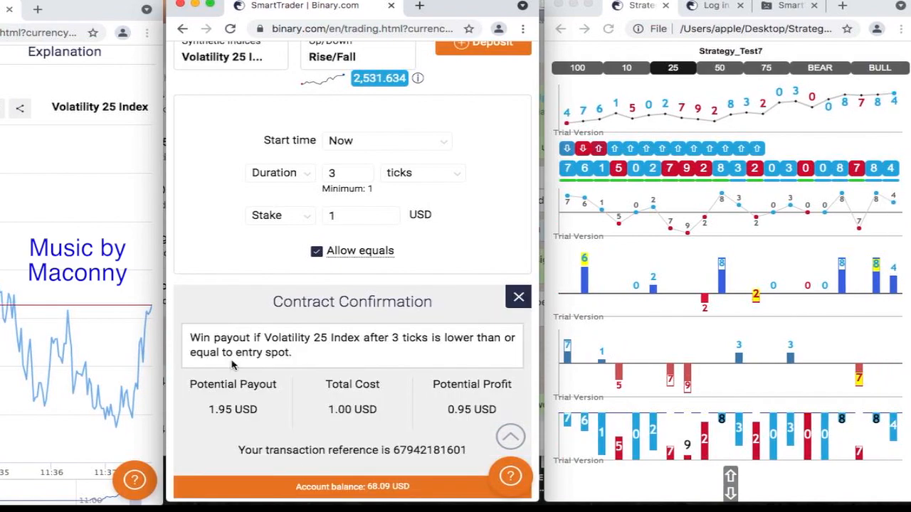
{"action": "scroll", "scroll_direction": "down", "scroll_amount": 3}
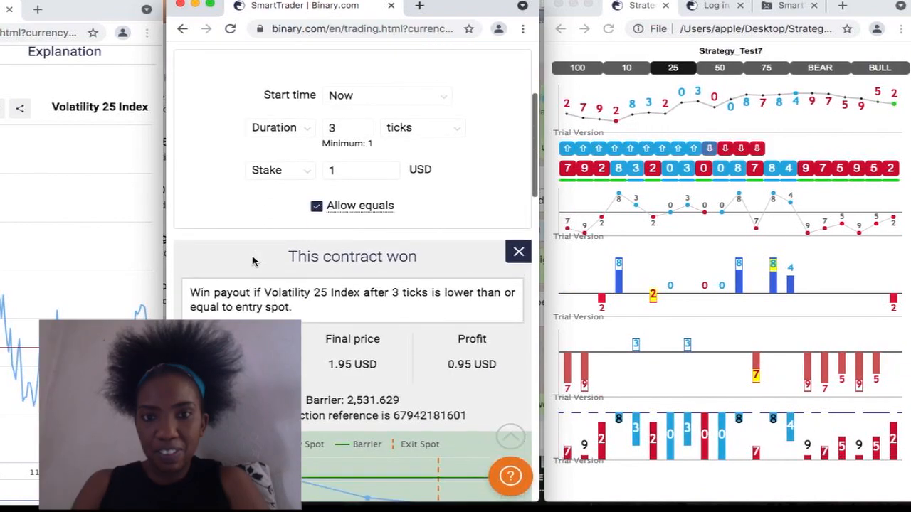
Dismiss the won contract result so the 1 USD Higher/Lower offers show again
{"action": "left_click", "coordinate": [518, 251]}
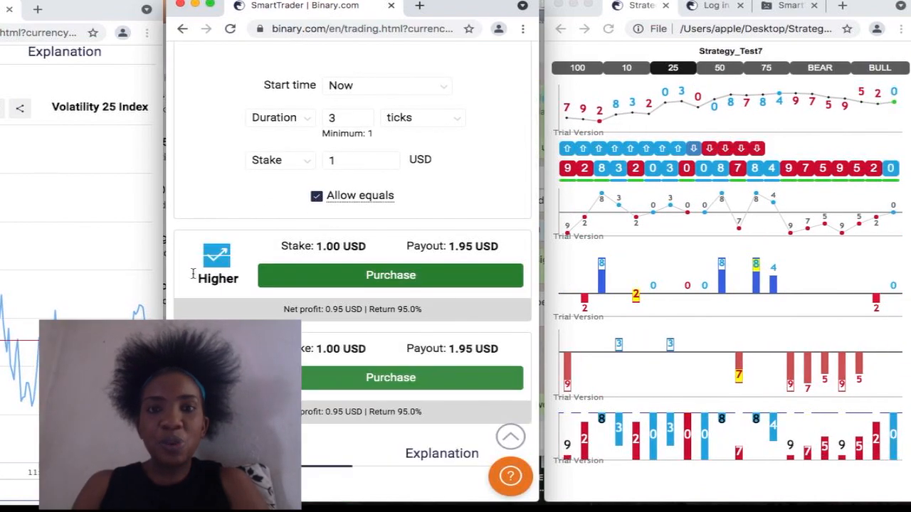
{"action": "scroll", "scroll_direction": "up", "scroll_amount": 3}
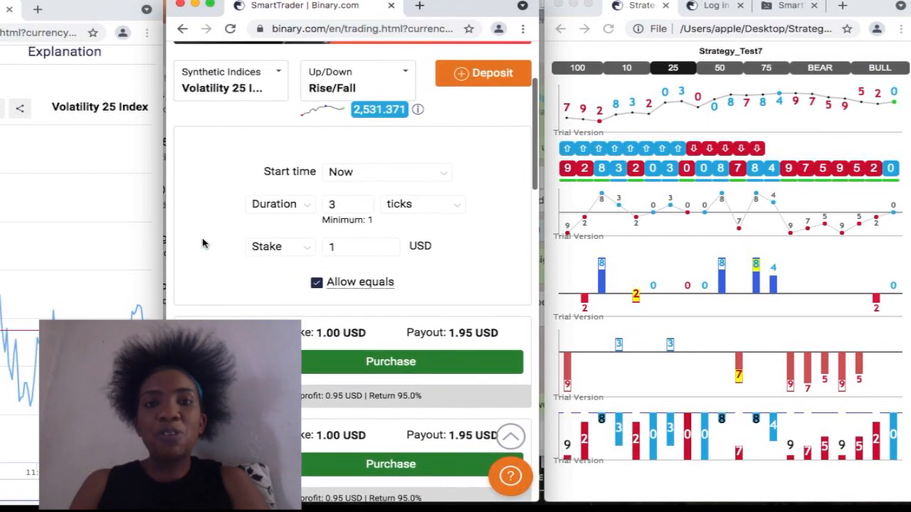